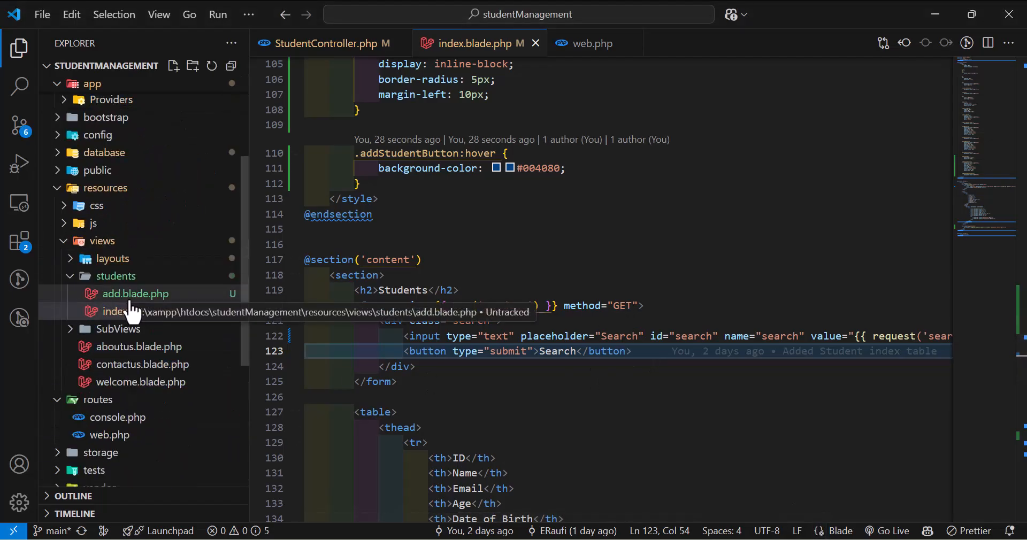
Open resources/views/students/add.blade.php to view the Student Registration form markup.
{"action": "left_click", "coordinate": [135, 293]}
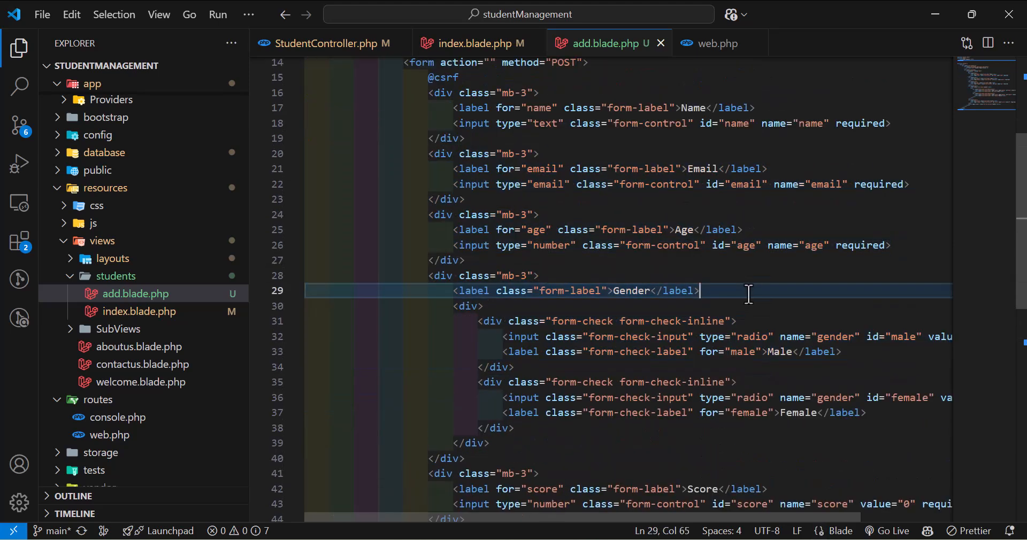
{"action": "mouse_move", "coordinate": [734, 312]}
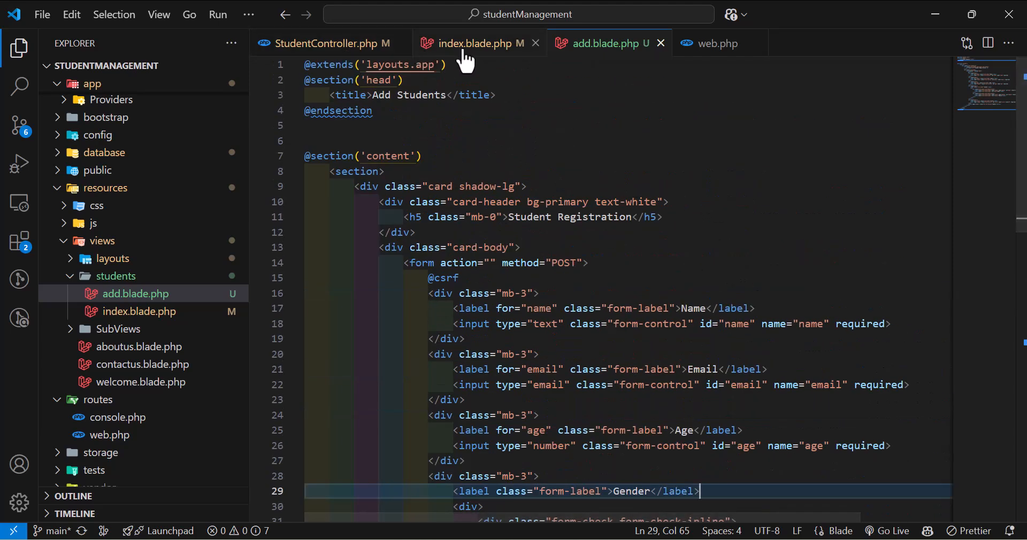
In index.blade.php, add an addStudentButton link labelled 'Add Student' with href {{ URL() }} after Search.
{"action": "left_click", "coordinate": [479, 43]}
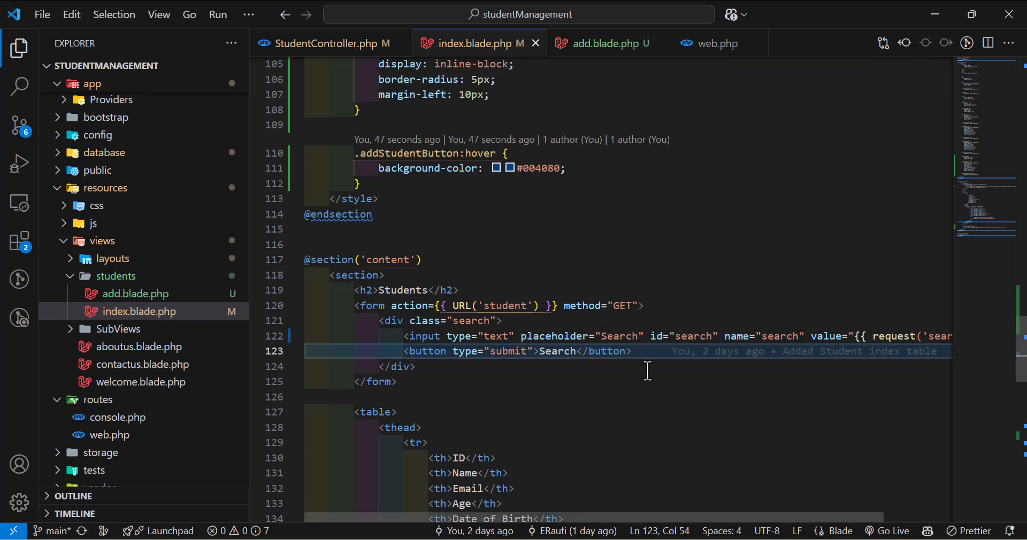
{"action": "mouse_move", "coordinate": [840, 176]}
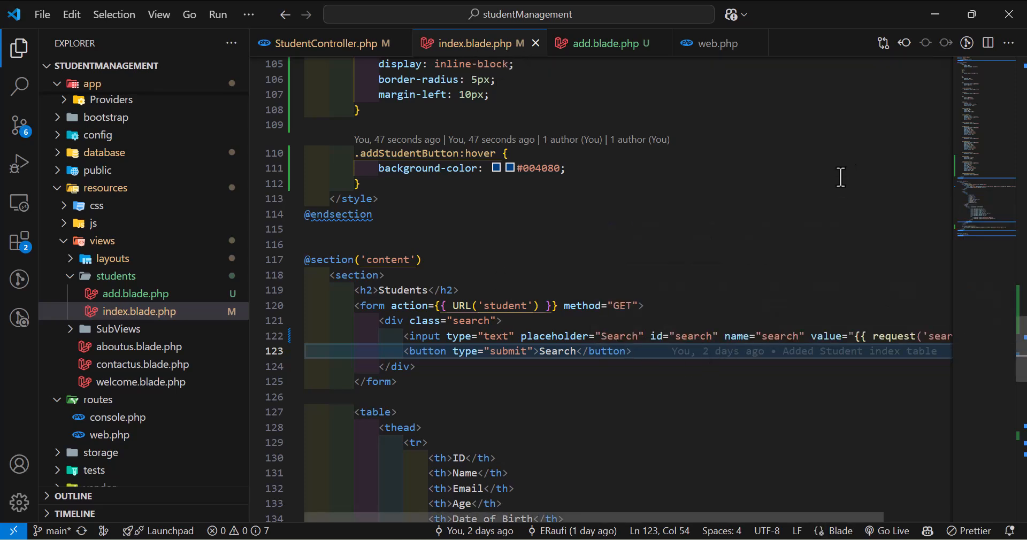
{"action": "type", "text": "<a class=\"addStudentButton"}
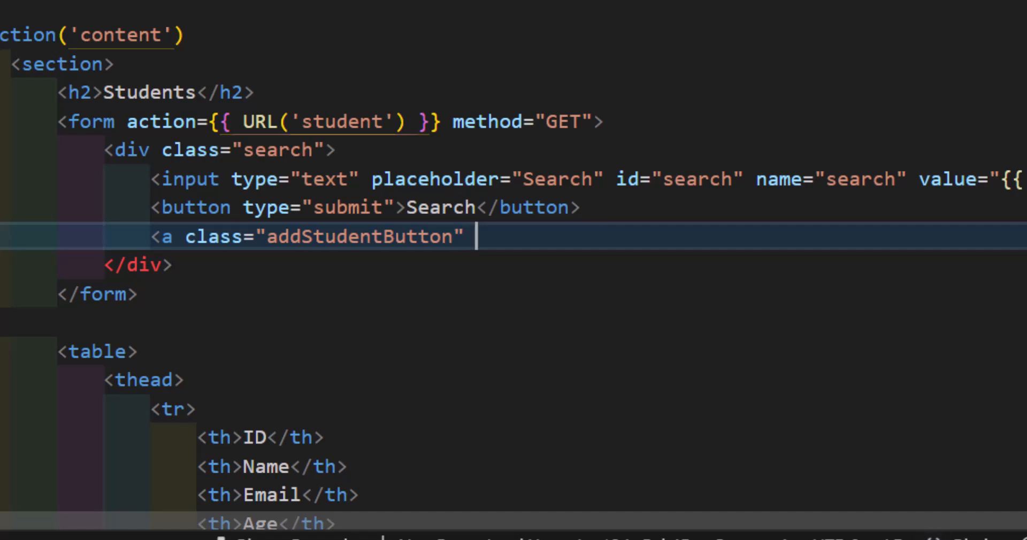
{"action": "type", "text": "href=\"\""}
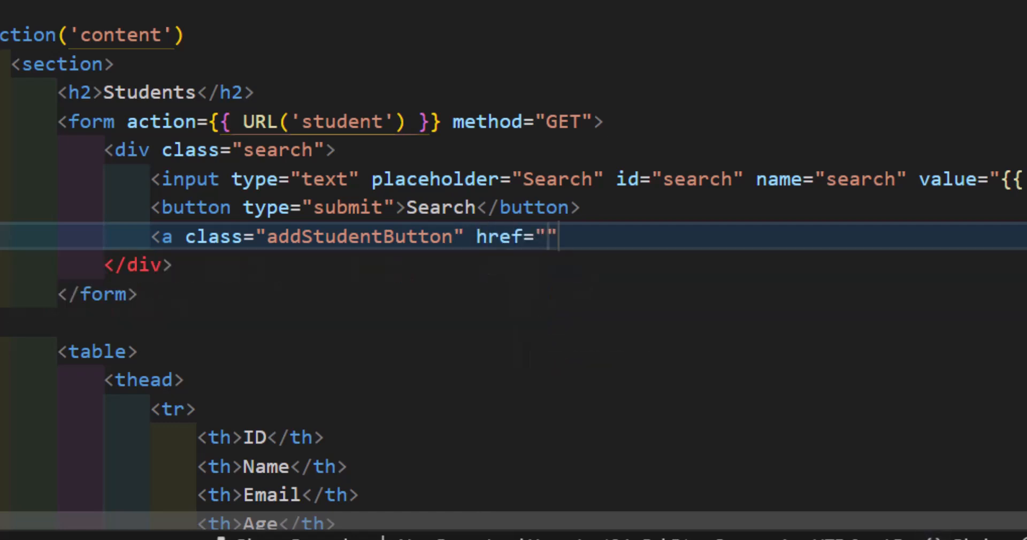
{"action": "type", "text": "{{ URL }}"}
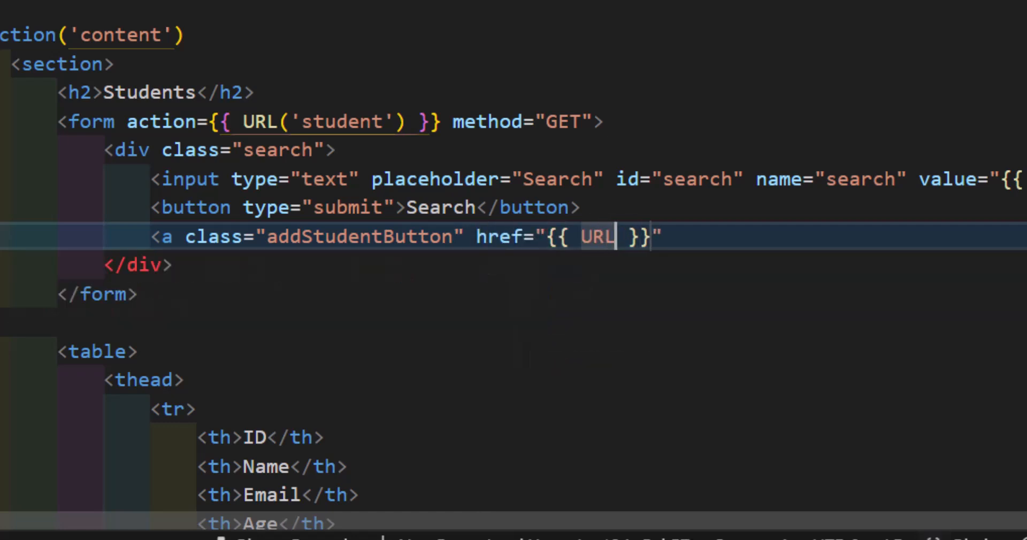
{"action": "type", "text": "()"}
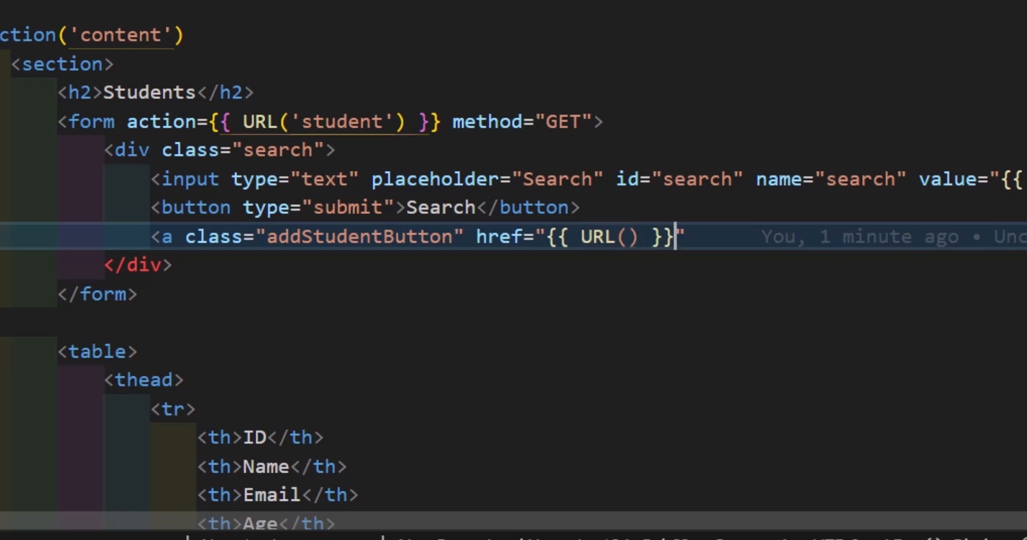
{"action": "type", "text": "></a>"}
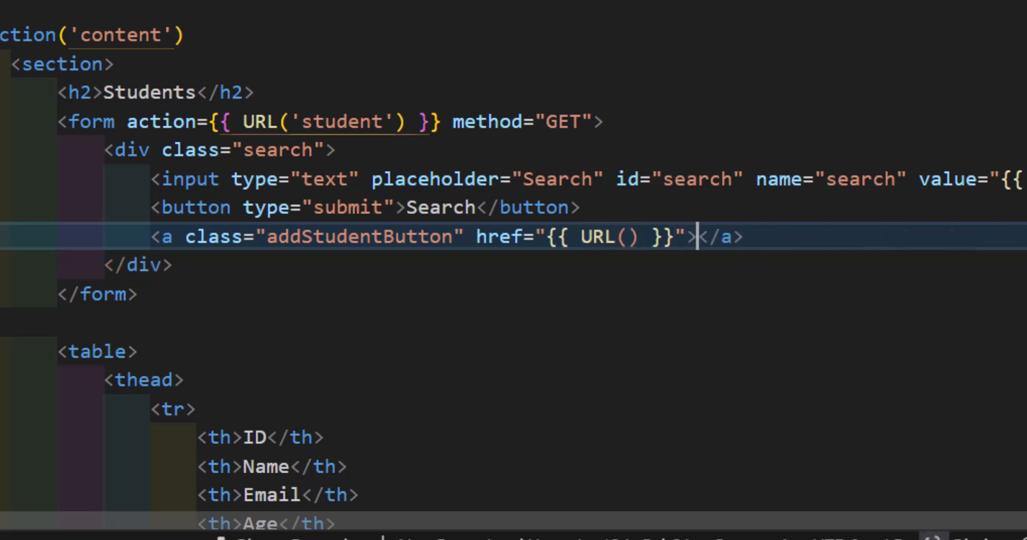
{"action": "type", "text": "Add St"}
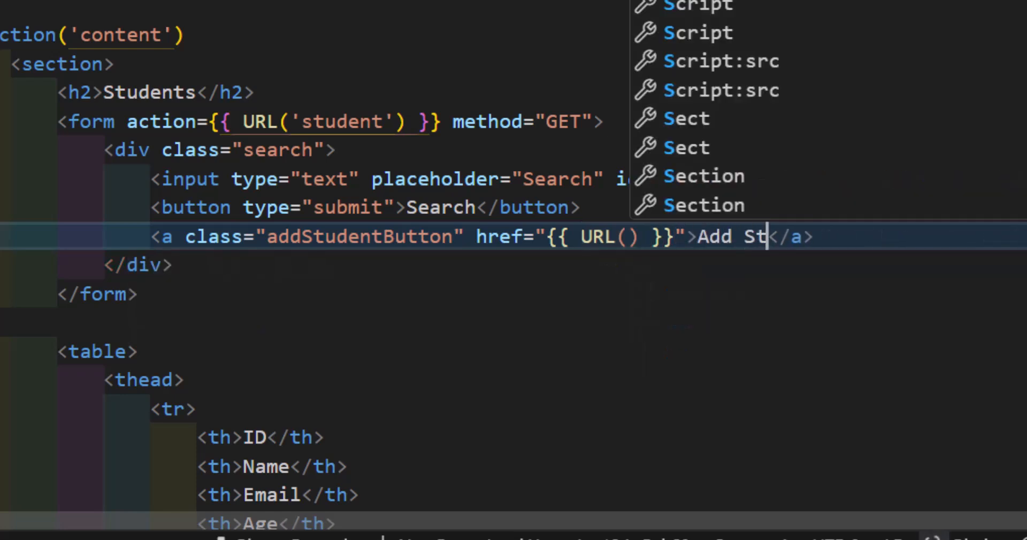
{"action": "type", "text": "udent"}
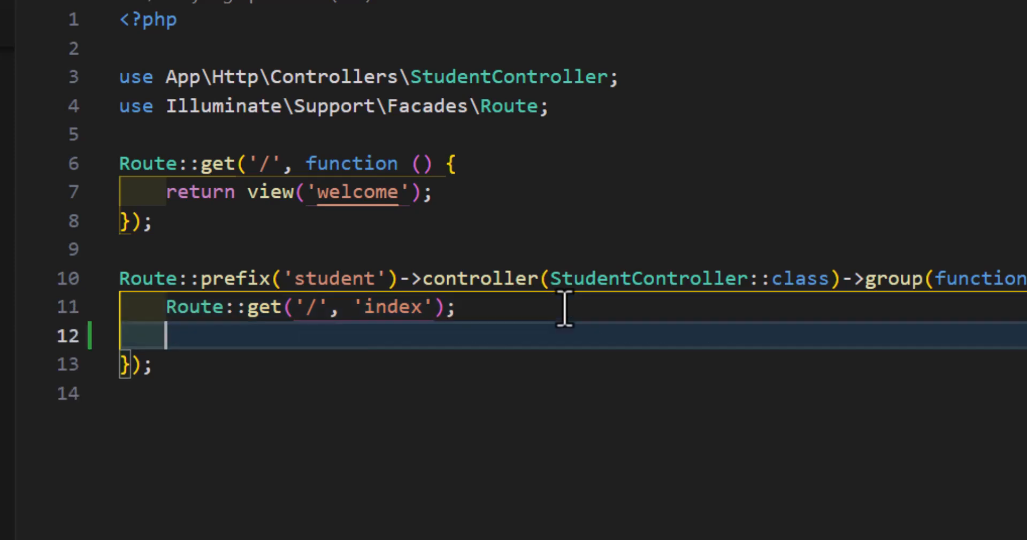
Add Route::view('add', 'students.add') to web.php's student prefix group.
{"action": "type", "text": "Route::vi"}
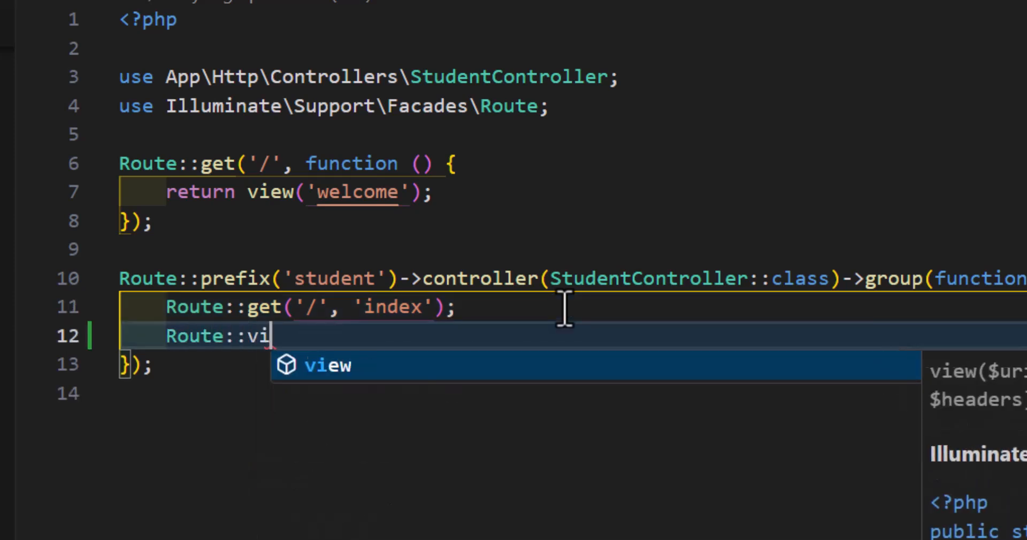
{"action": "type", "text": "ew('add','"}
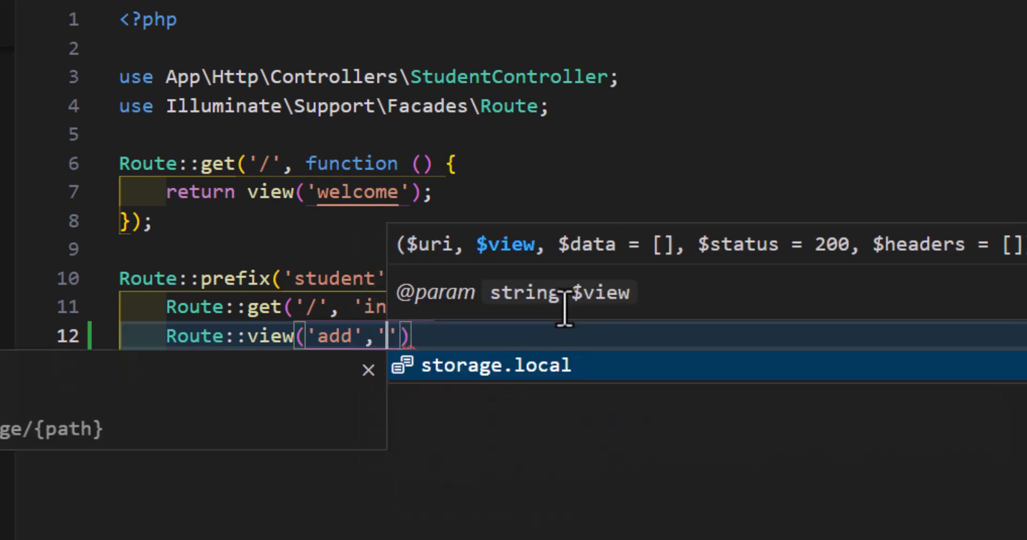
{"action": "type", "text": "students.add"}
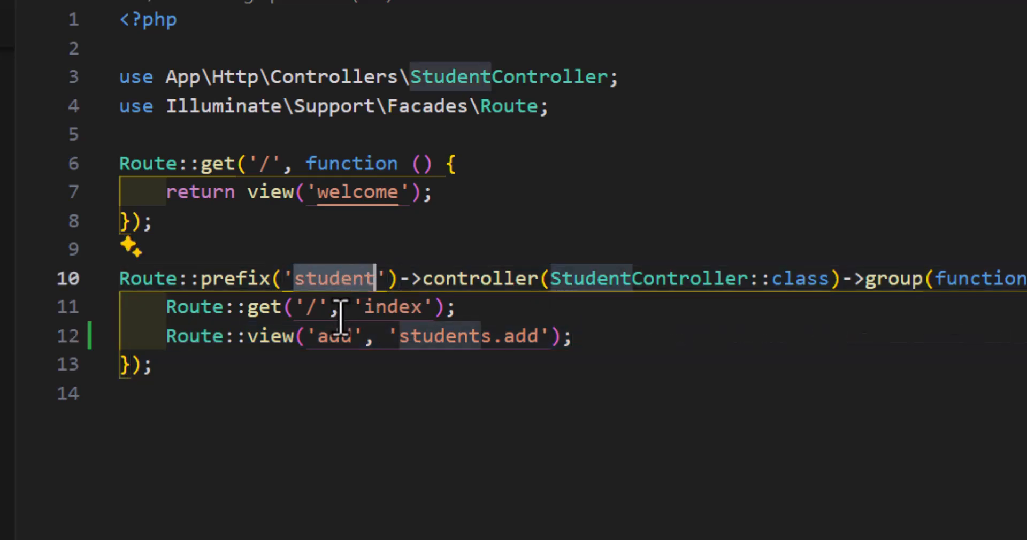
{"action": "double_click", "coordinate": [334, 336]}
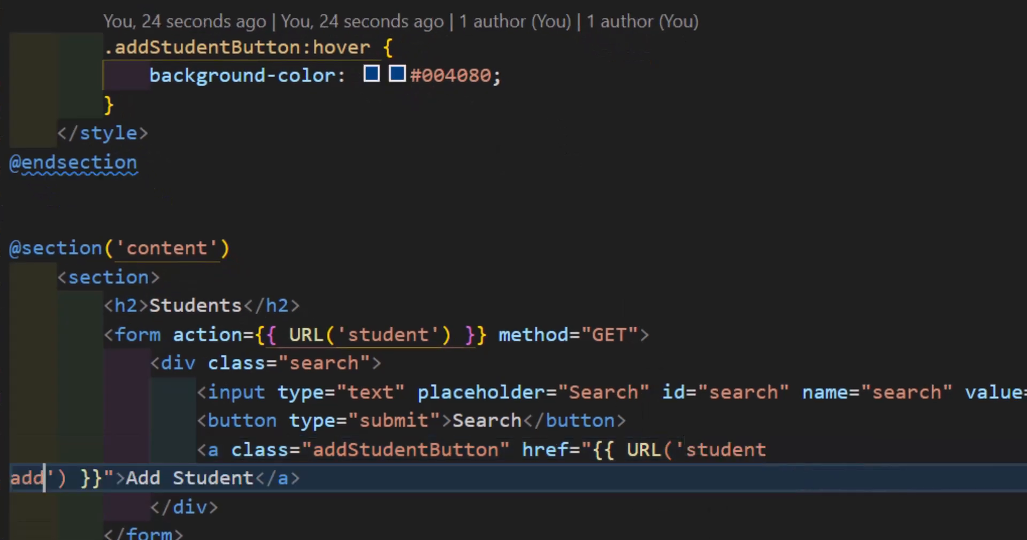
Set the Add Student link href to {{ URL('student/add') }}.
{"action": "type", "text": "/"}
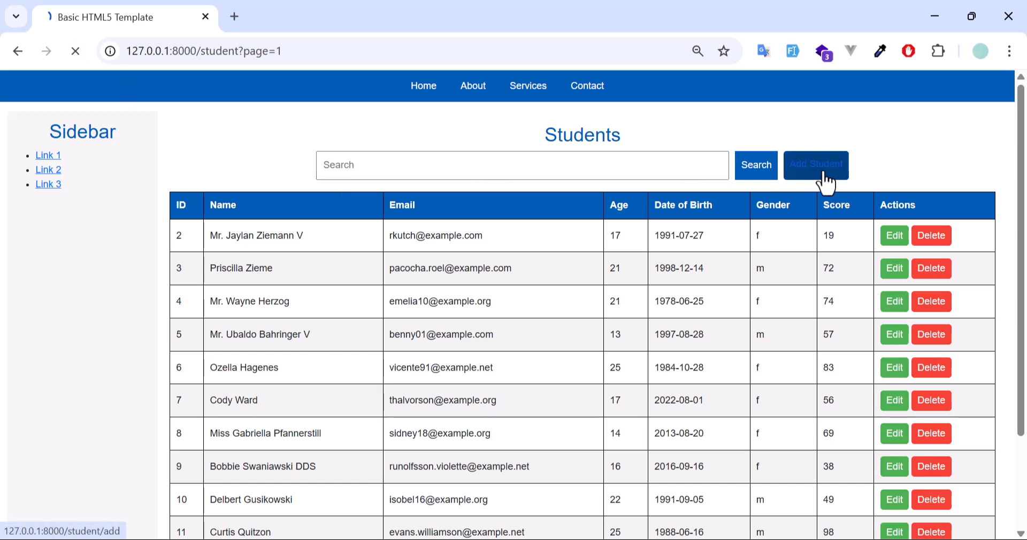
Click Add Student on the Students page to load 127.0.0.1:8000/student/add.
{"action": "left_click", "coordinate": [815, 164]}
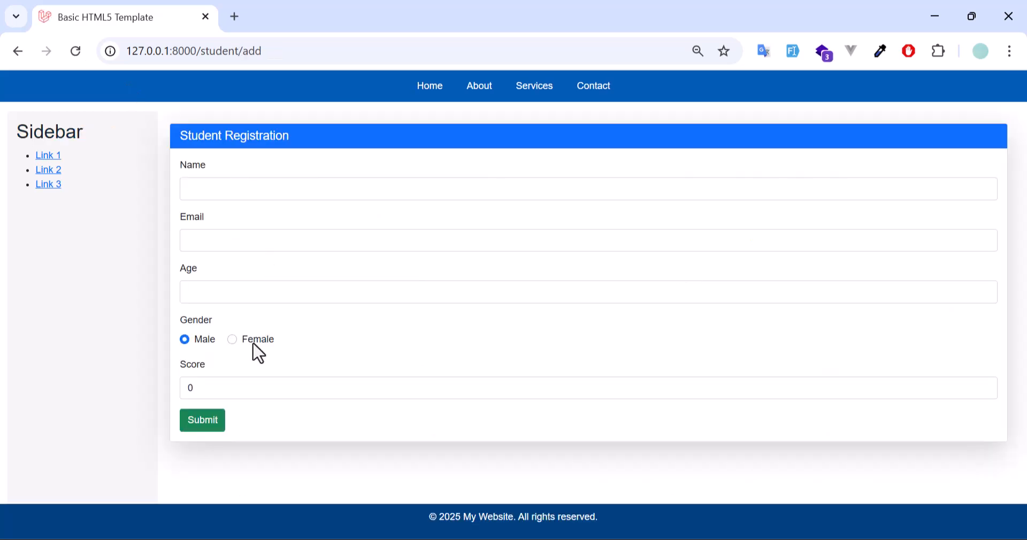
{"action": "mouse_move", "coordinate": [201, 265]}
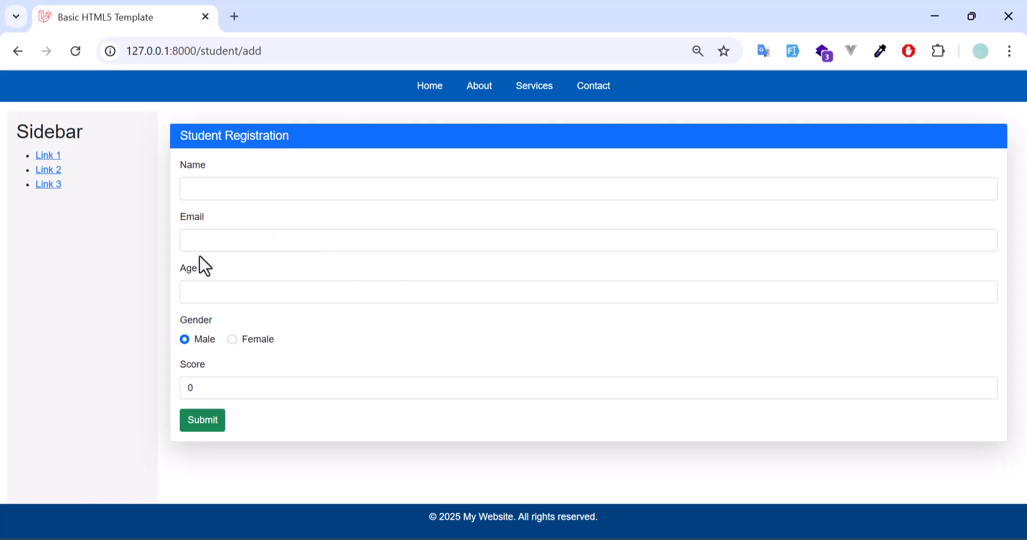
{"action": "mouse_move", "coordinate": [313, 330]}
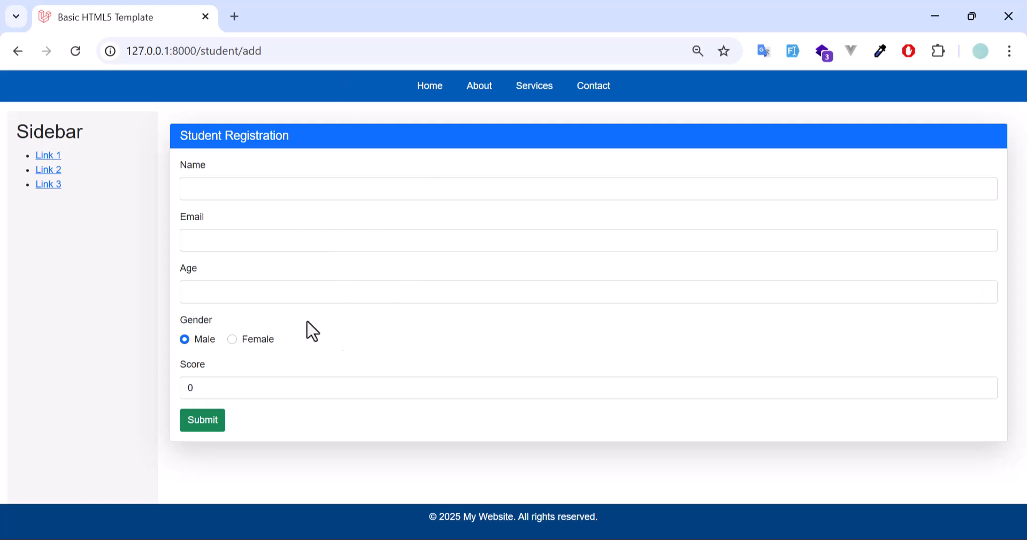
{"action": "mouse_move", "coordinate": [669, 482]}
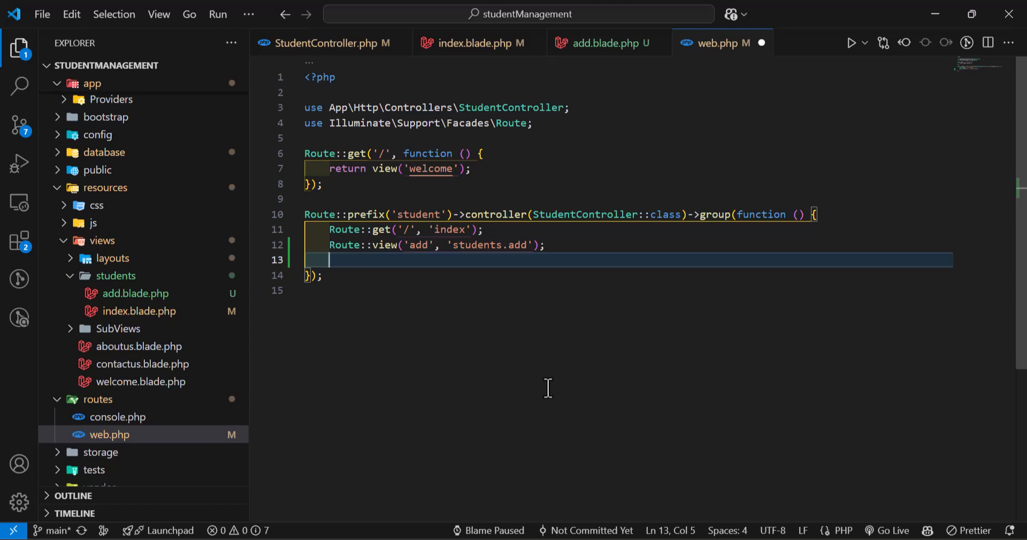
Add Route::post('create', 'create') to web.php's student route group.
{"action": "type", "text": "Route::"}
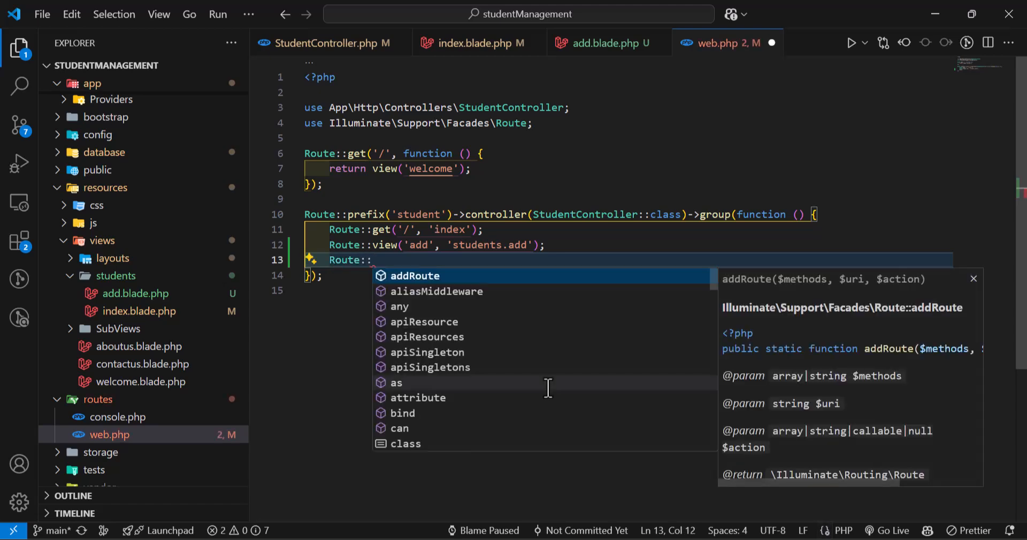
{"action": "type", "text": "post("}
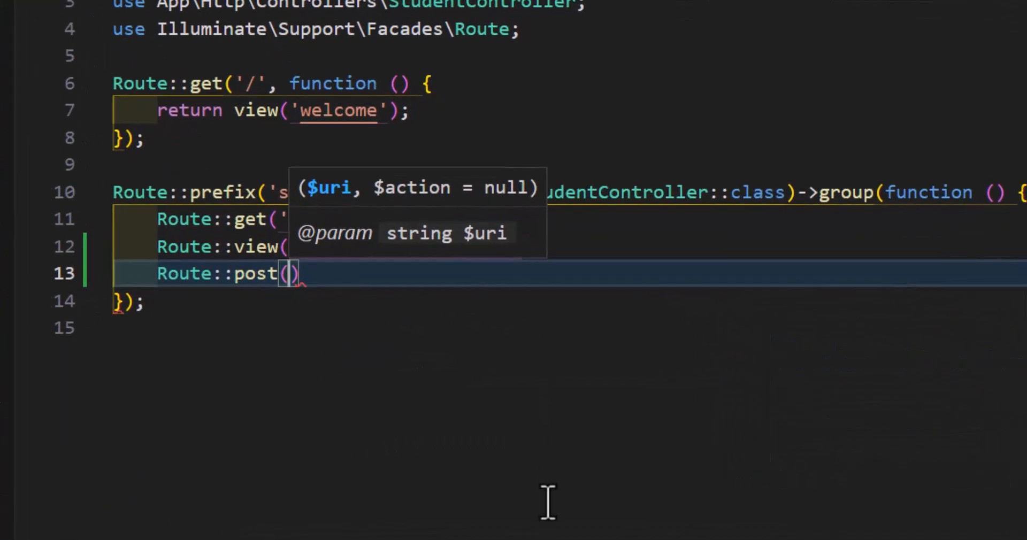
{"action": "type", "text": "'create','c"}
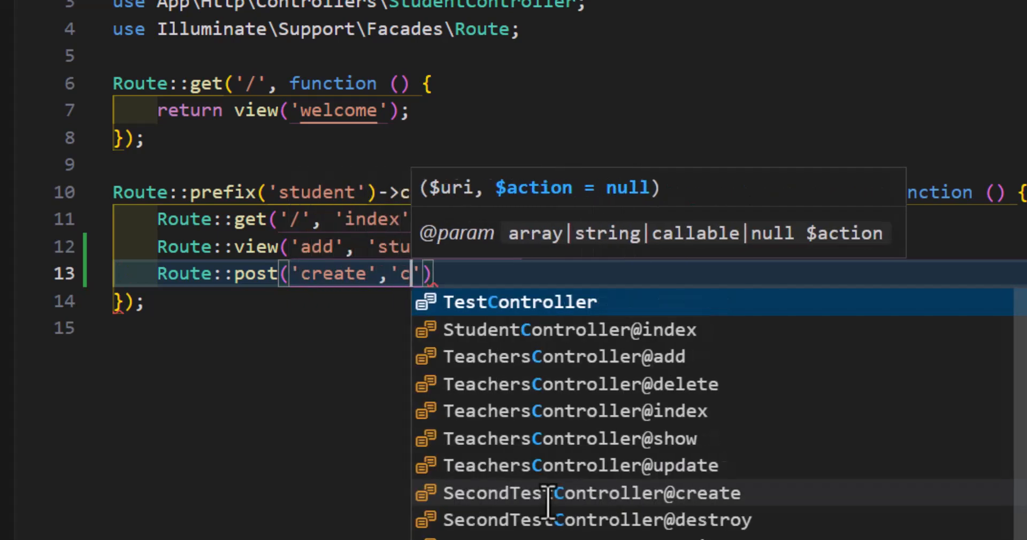
{"action": "type", "text": "reate"}
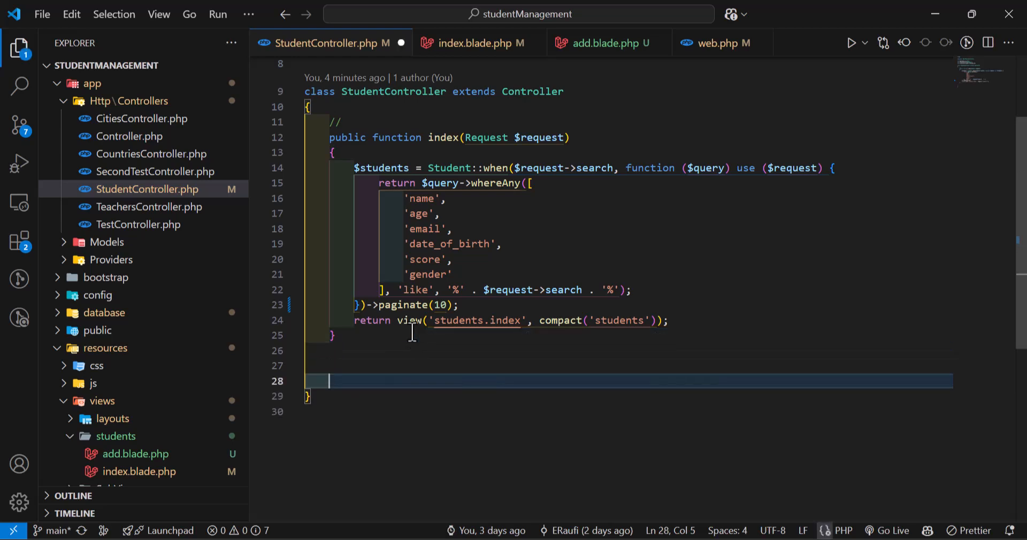
Write public function create(Request $request) in StudentController with $student = new Student();.
{"action": "type", "text": "p"}
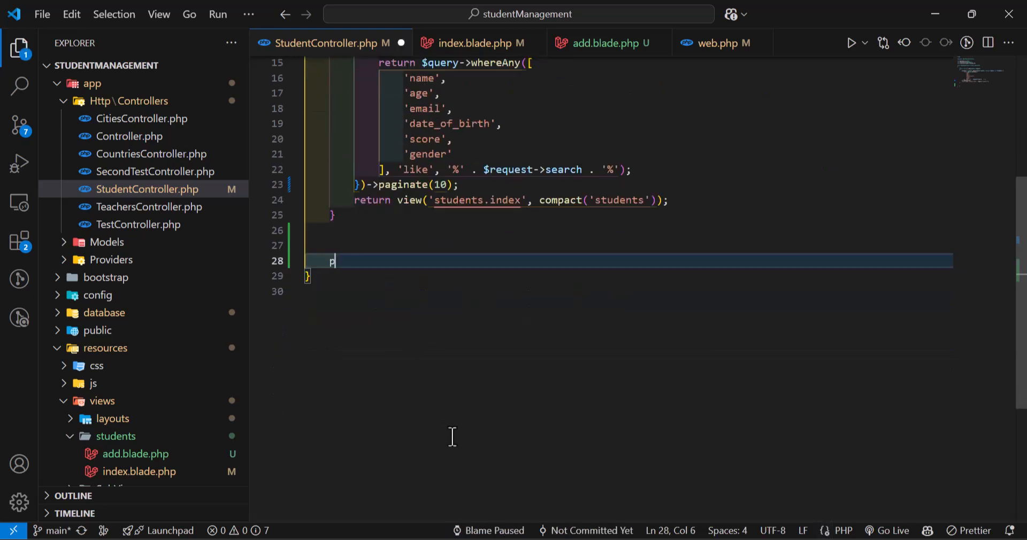
{"action": "type", "text": "public function"}
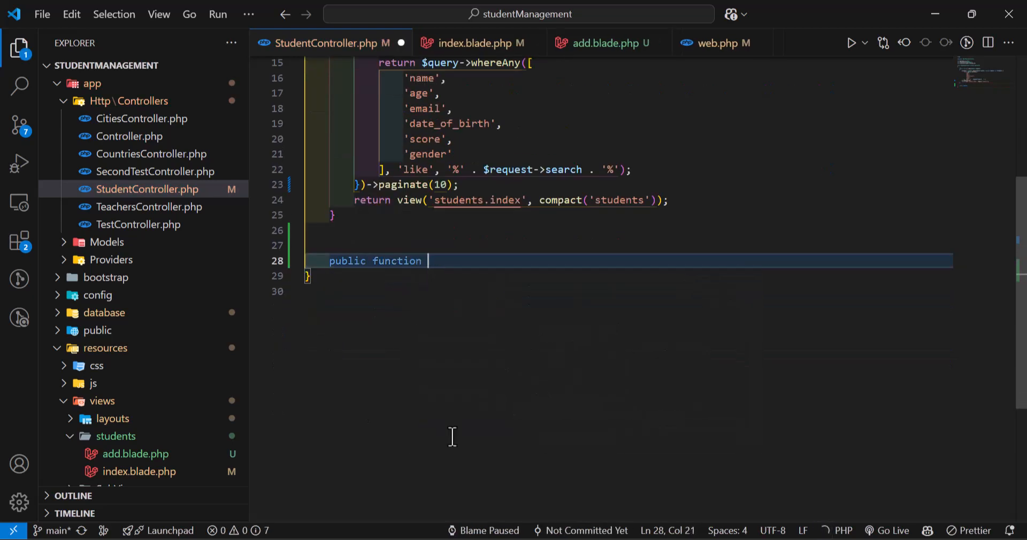
{"action": "type", "text": "create(Request)"}
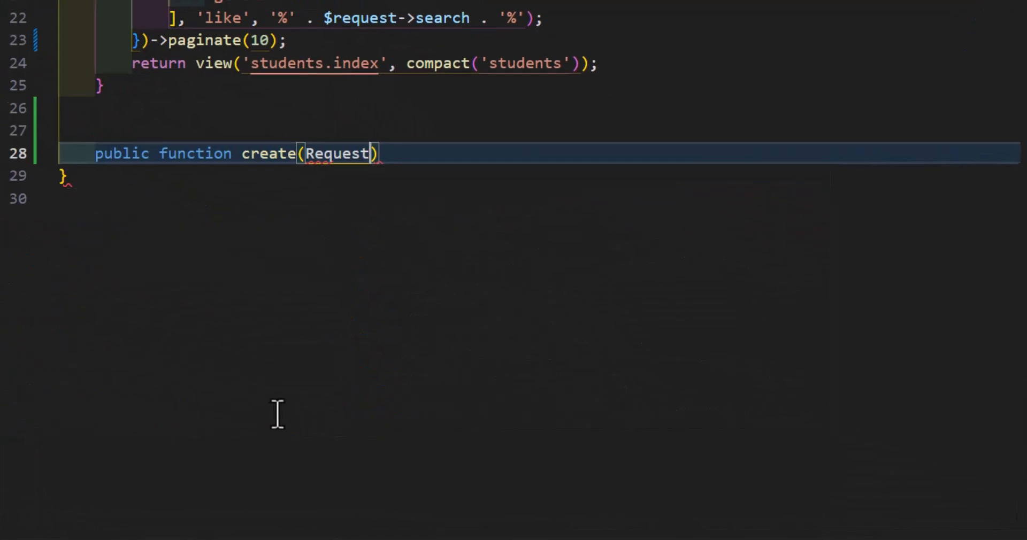
{"action": "type", "text": "$request"}
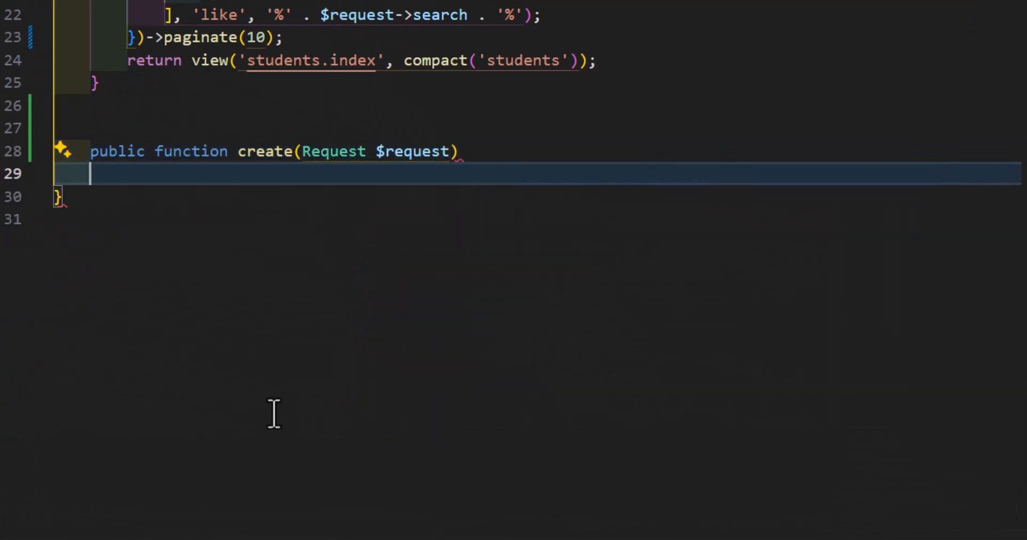
{"action": "type", "text": "$"}
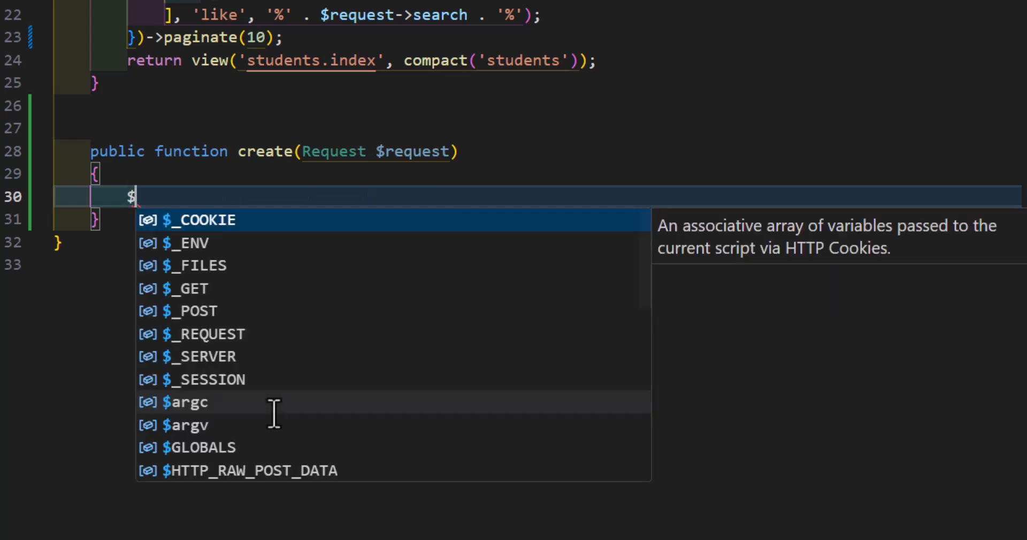
{"action": "type", "text": "student"}
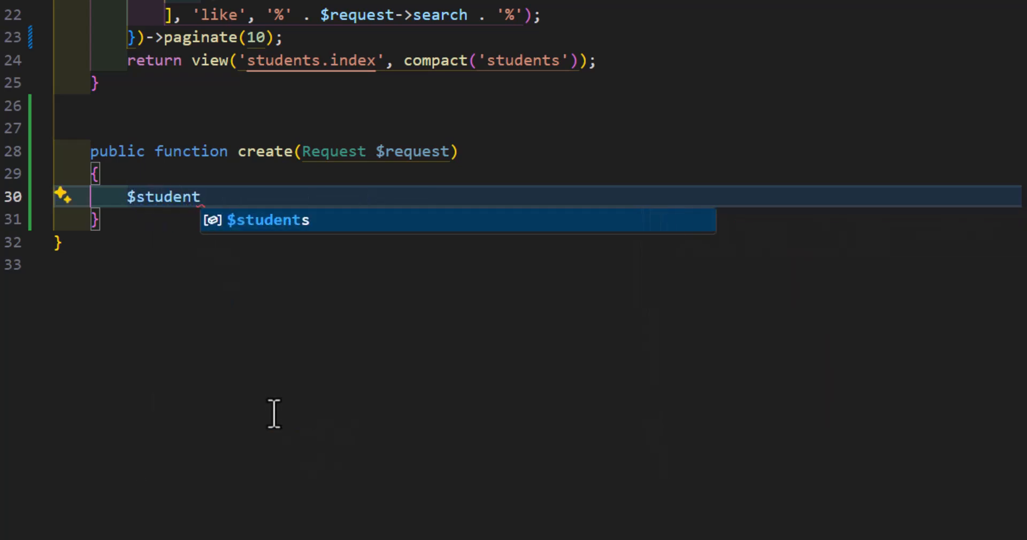
{"action": "type", "text": "=S"}
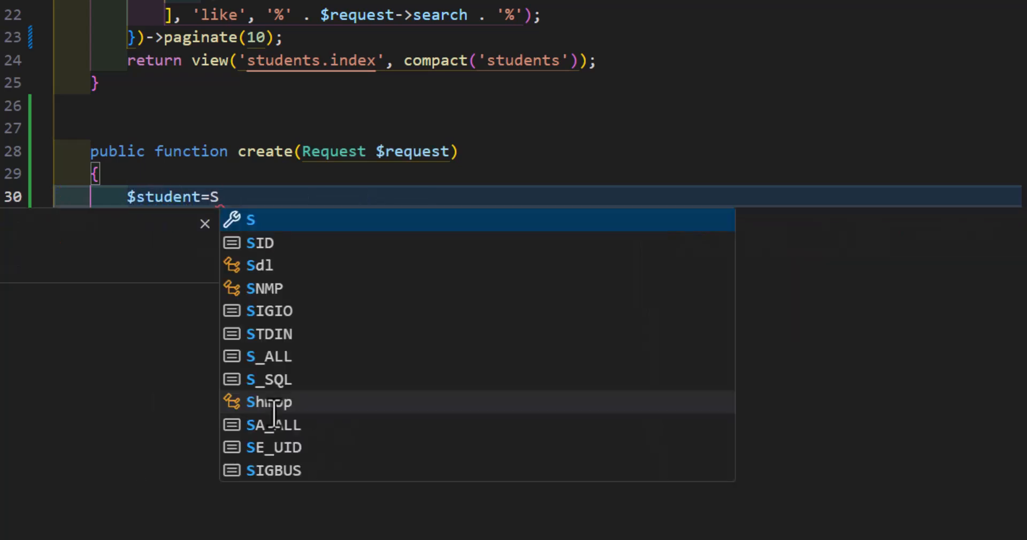
{"action": "type", "text": "new"}
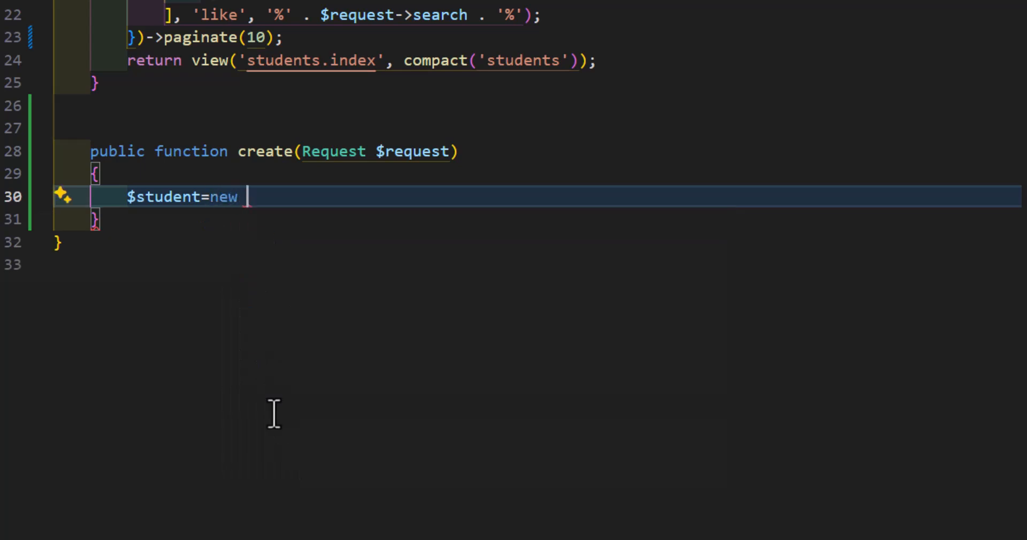
{"action": "type", "text": "Student();"}
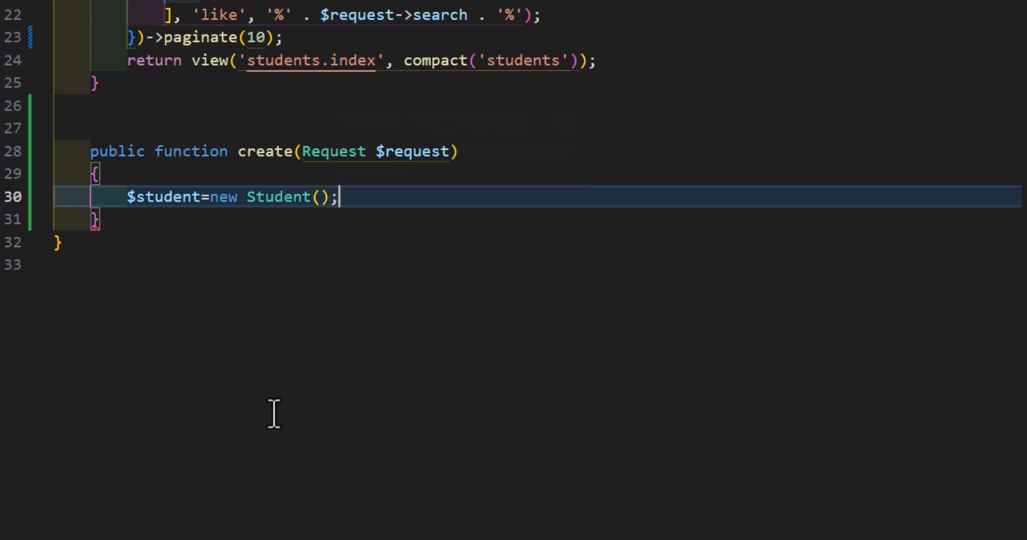
{"action": "key", "text": "enter"}
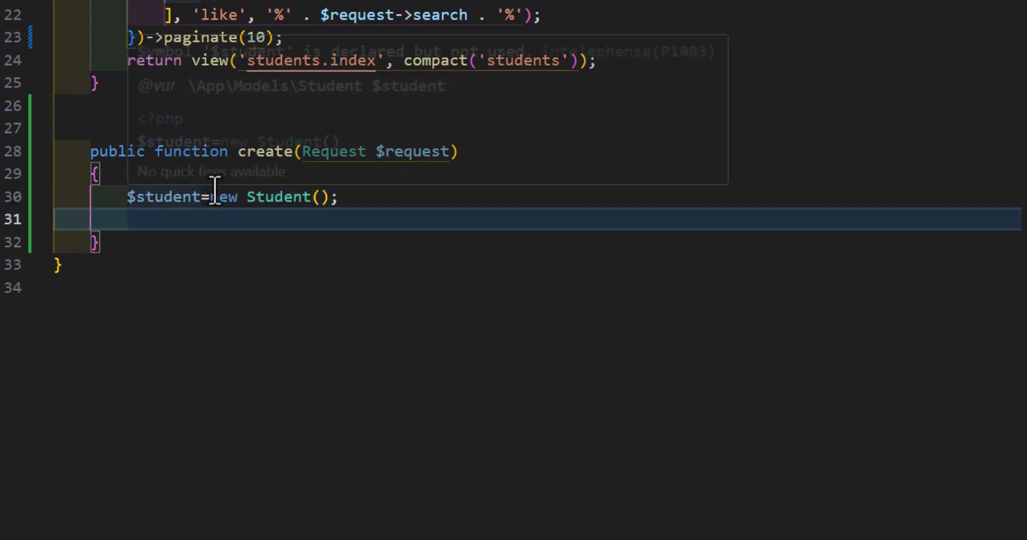
{"action": "mouse_move", "coordinate": [340, 367]}
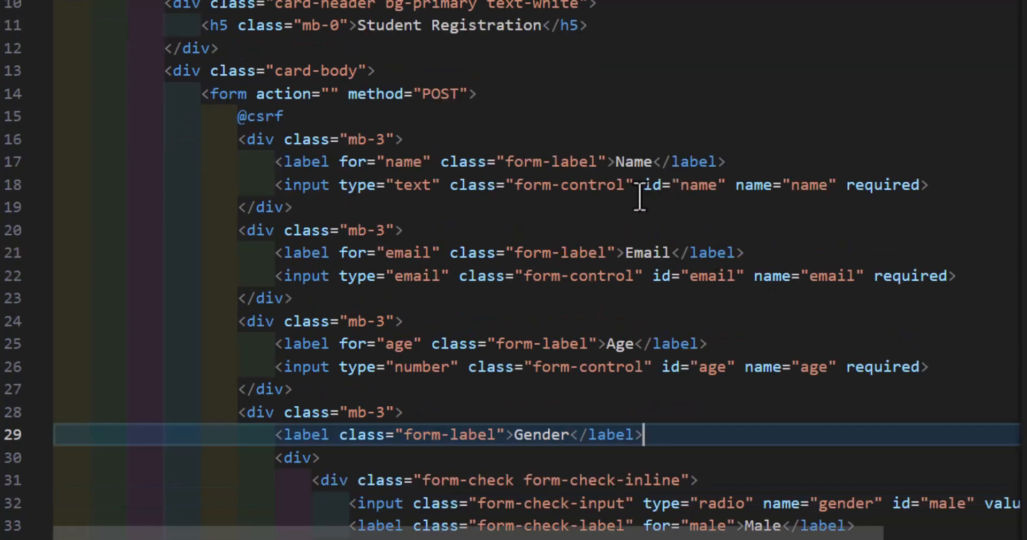
Copy the name, email, age, gender and score field names from add.blade.php into create().
{"action": "scroll", "scroll_direction": "down", "scroll_amount": 3}
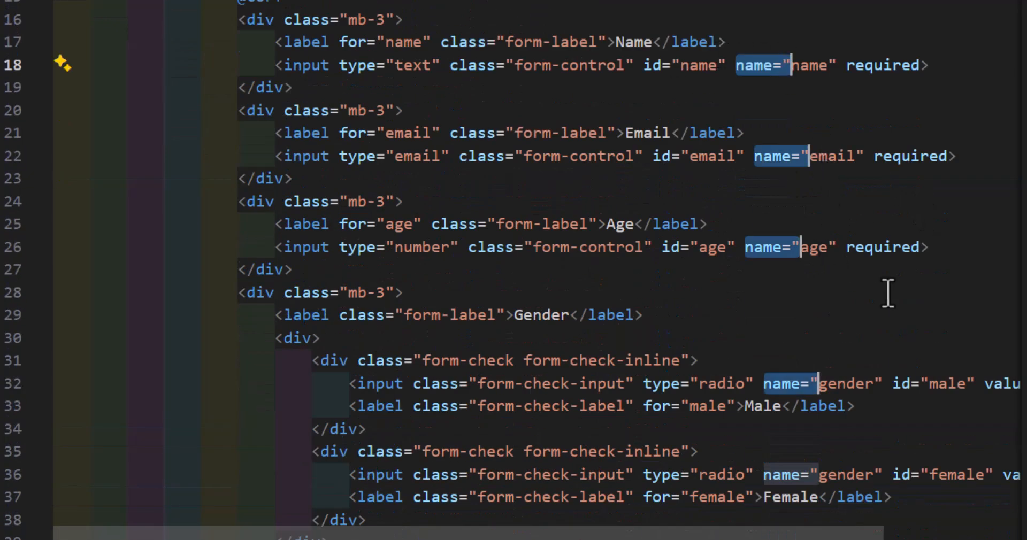
{"action": "scroll", "scroll_direction": "down", "scroll_amount": 3}
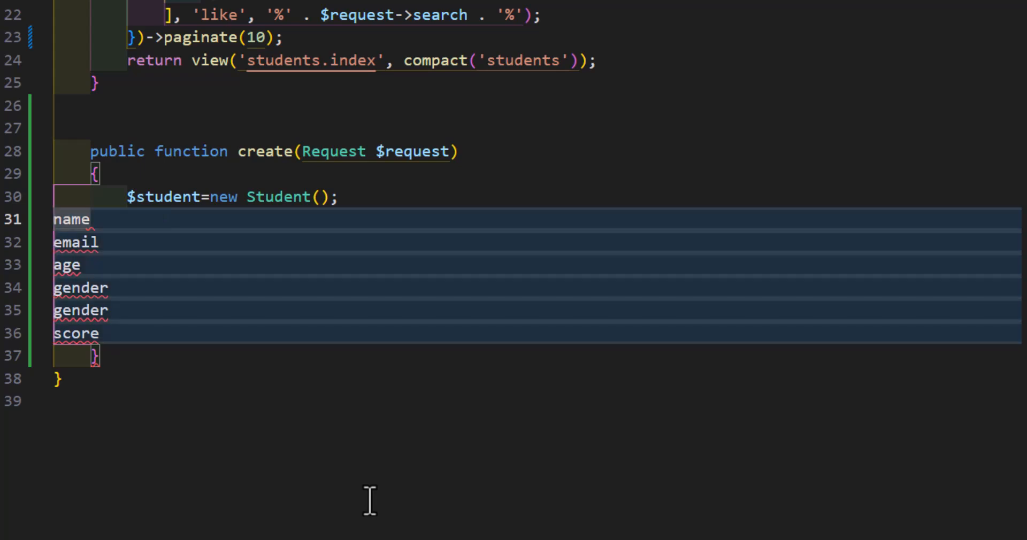
Turn each field line into $student->field = $request->field; then add $student->save();.
{"action": "type", "text": "$student->"}
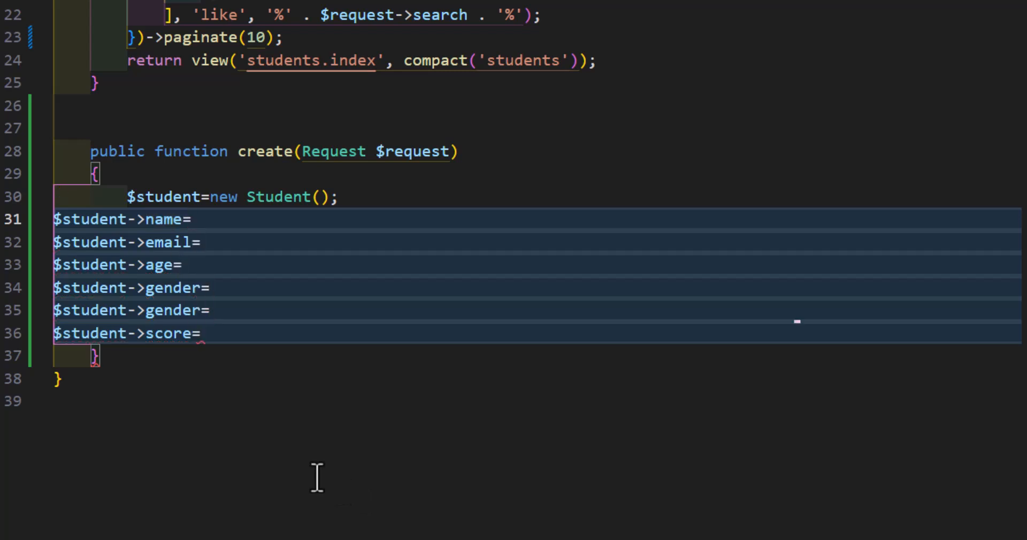
{"action": "type", "text": "$request->name"}
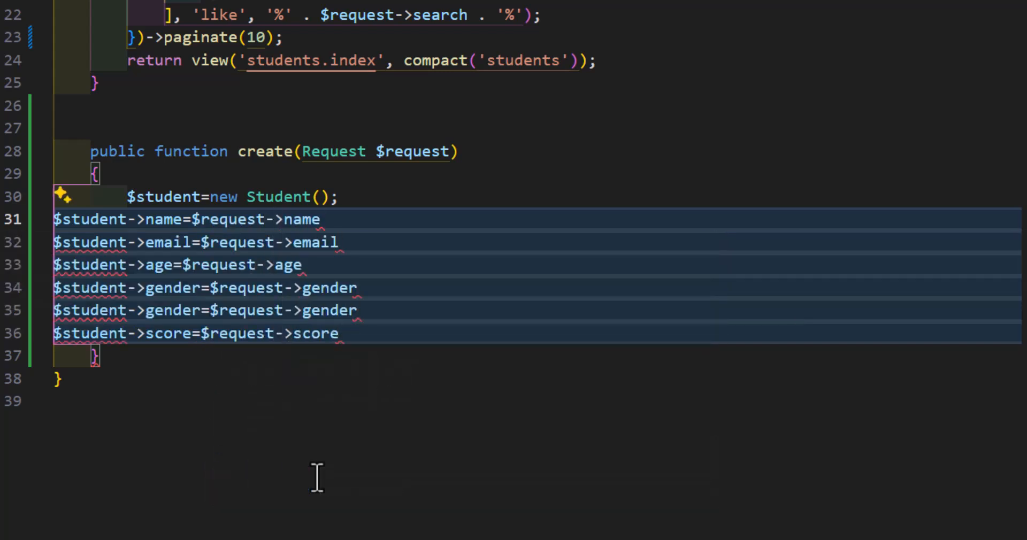
{"action": "type", "text": ";"}
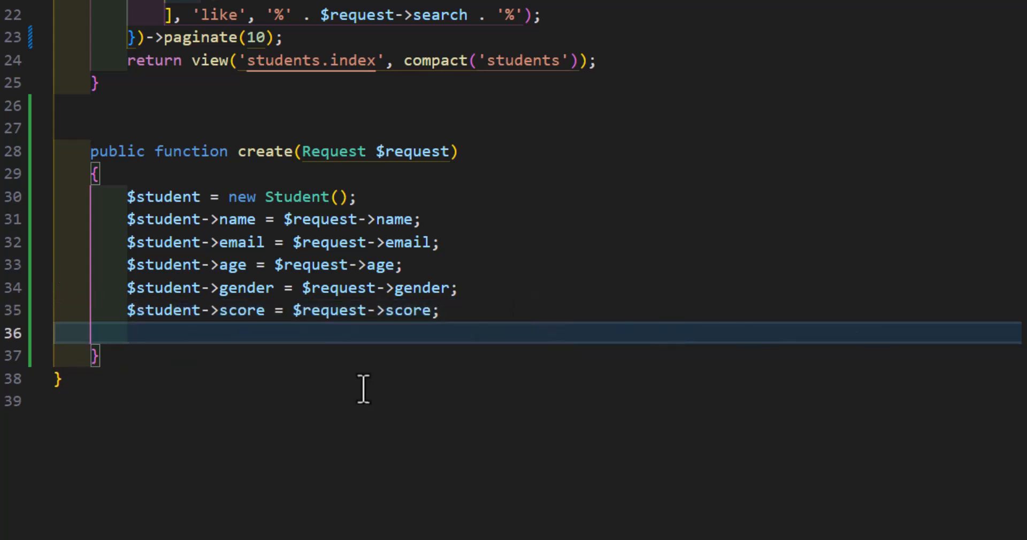
{"action": "type", "text": "$student->sa"}
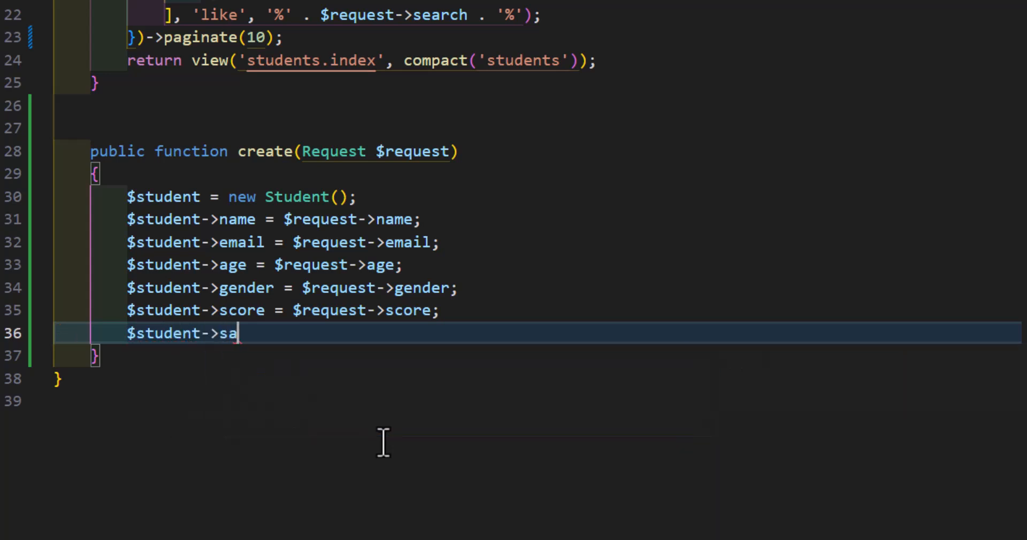
{"action": "type", "text": "ve();"}
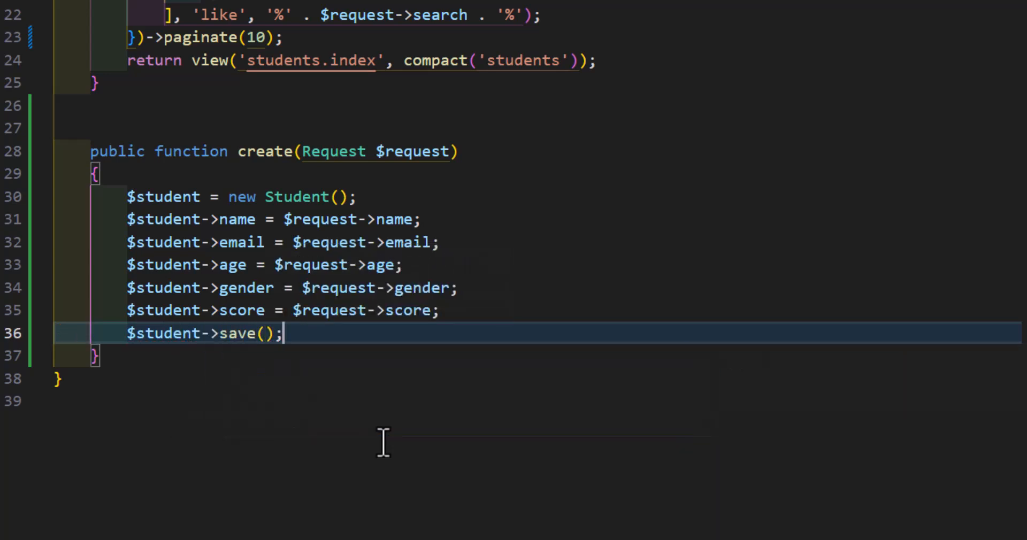
{"action": "key", "text": "Enter"}
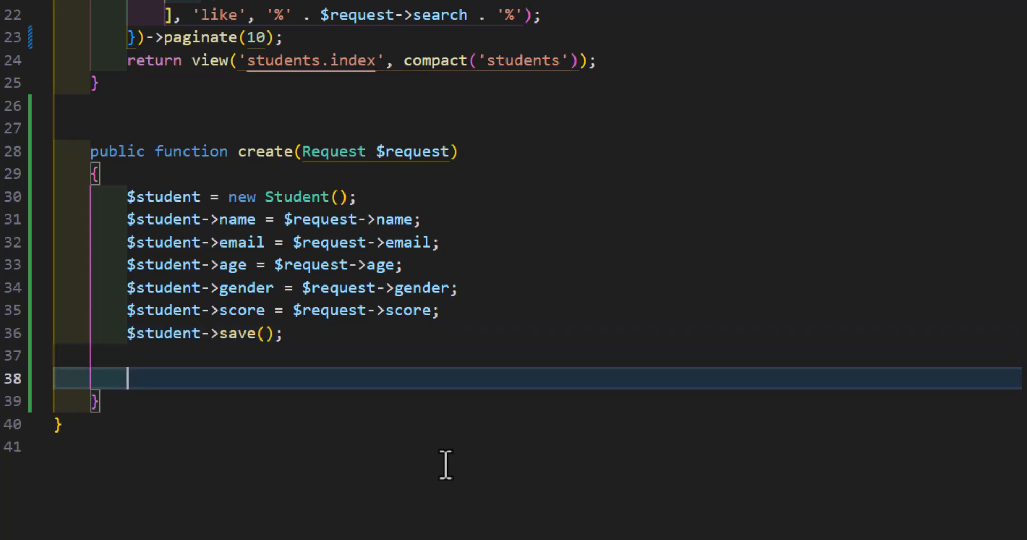
Add return redirect('student'); after the save call in create().
{"action": "scroll", "scroll_direction": "down", "scroll_amount": 3}
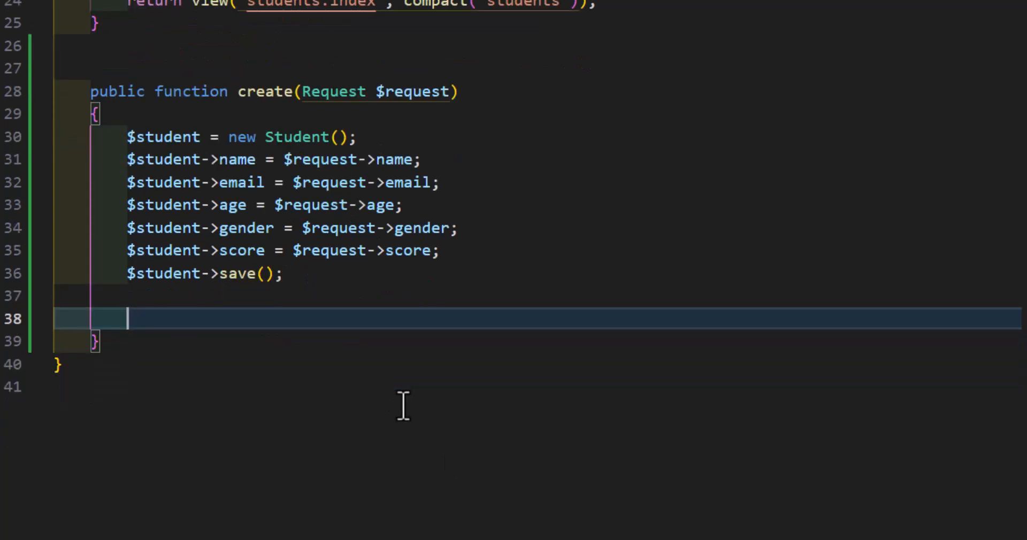
{"action": "mouse_move", "coordinate": [444, 438]}
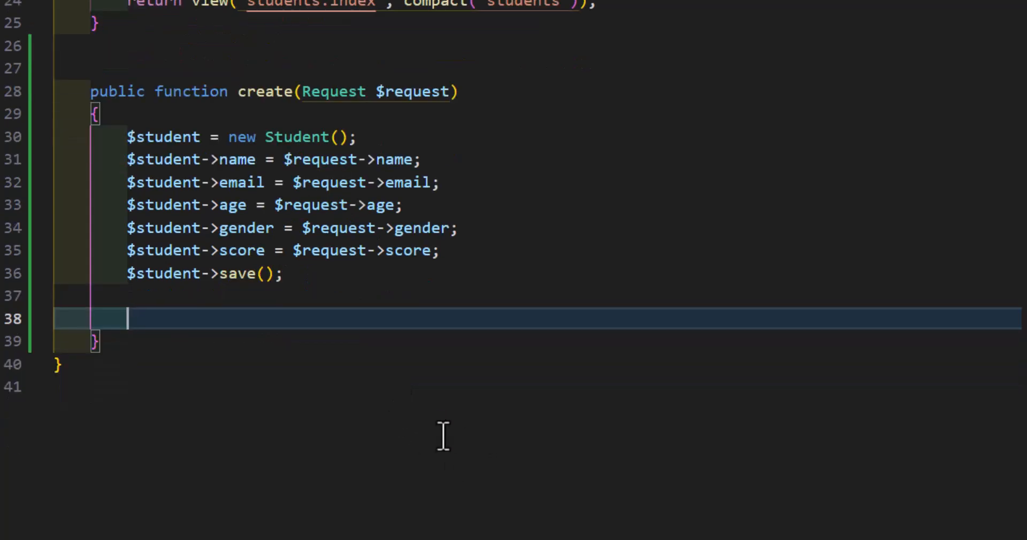
{"action": "type", "text": "return redirect('student');"}
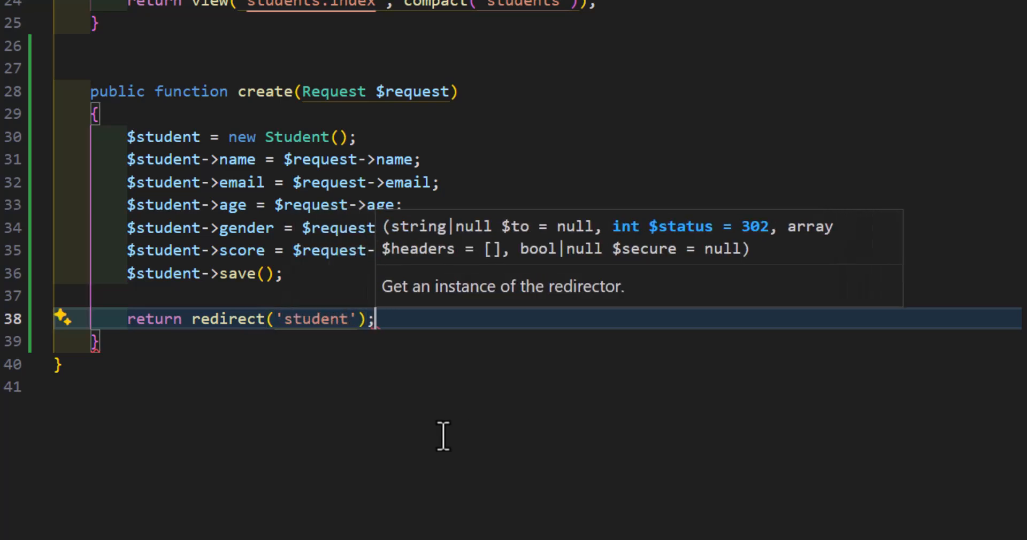
{"action": "mouse_move", "coordinate": [272, 360]}
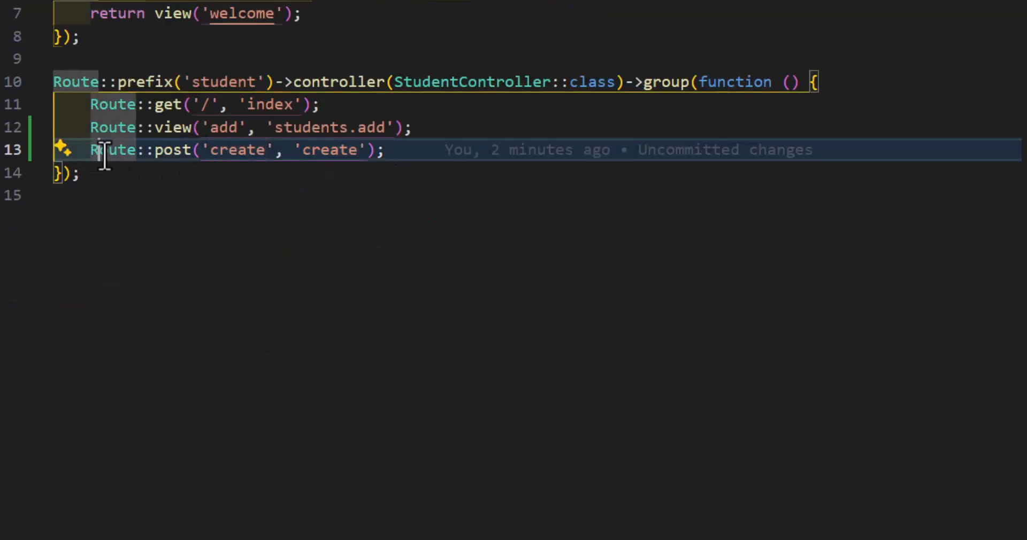
Set the add.blade.php form action to {{ URL('student/create') }}.
{"action": "left_click", "coordinate": [258, 194]}
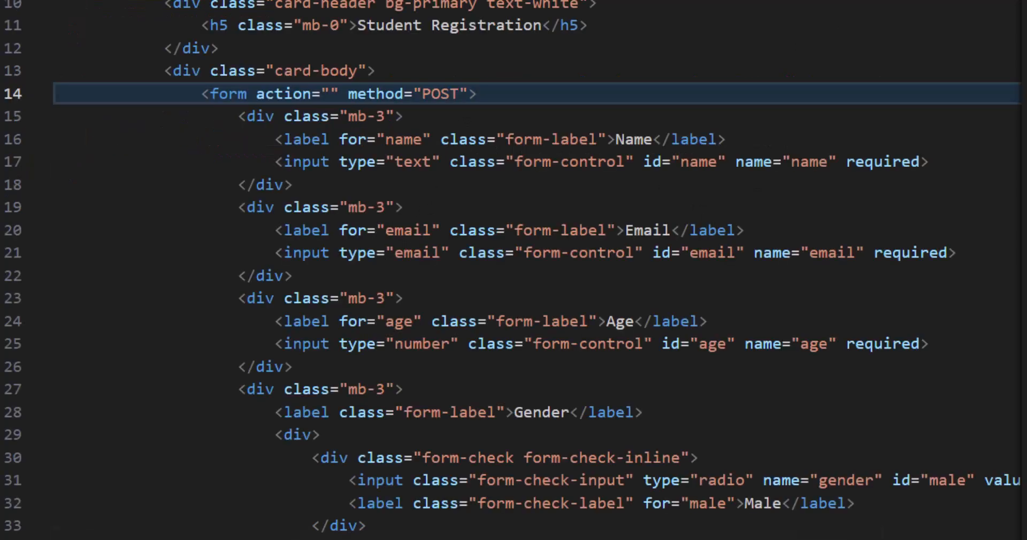
{"action": "double_click", "coordinate": [283, 94]}
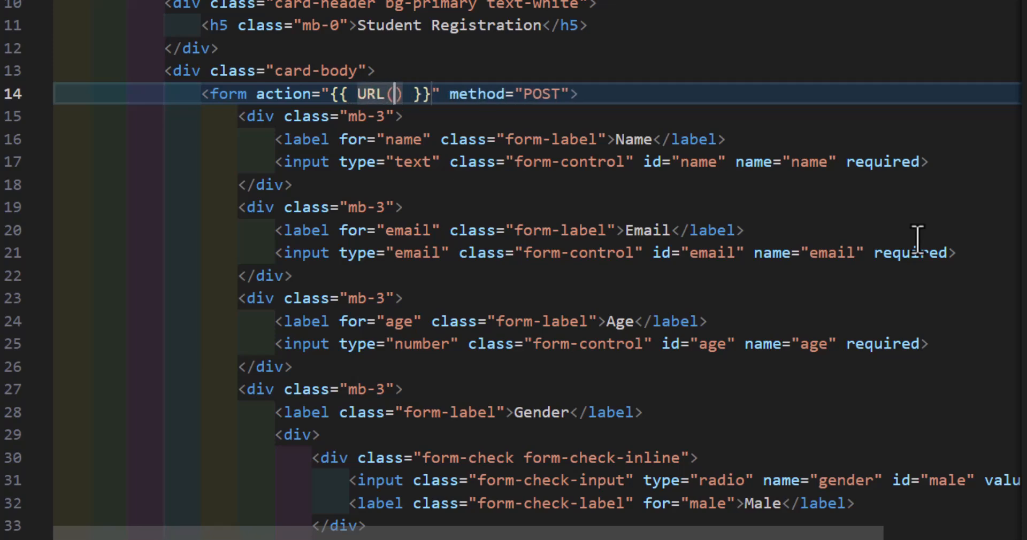
{"action": "type", "text": "'student create'"}
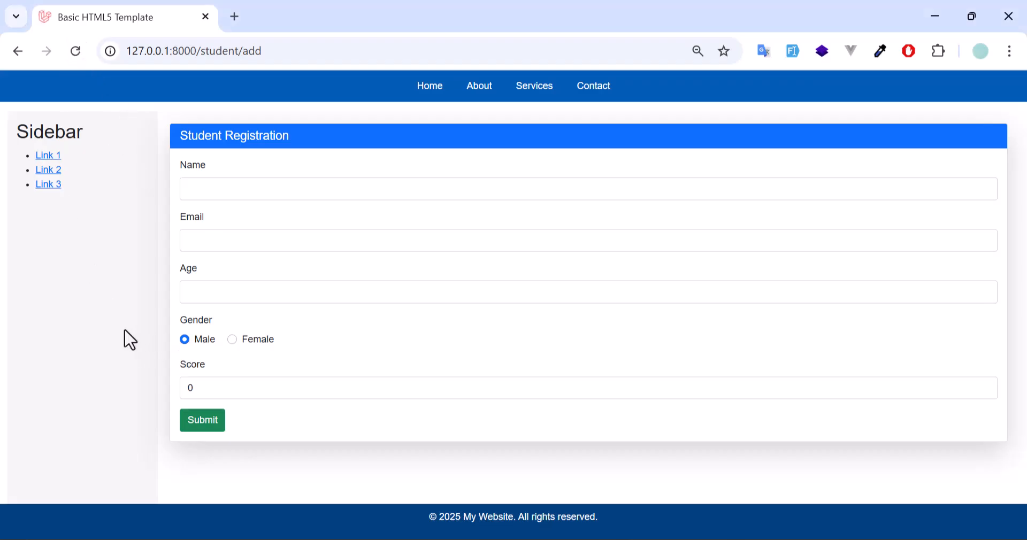
{"action": "left_click", "coordinate": [588, 189]}
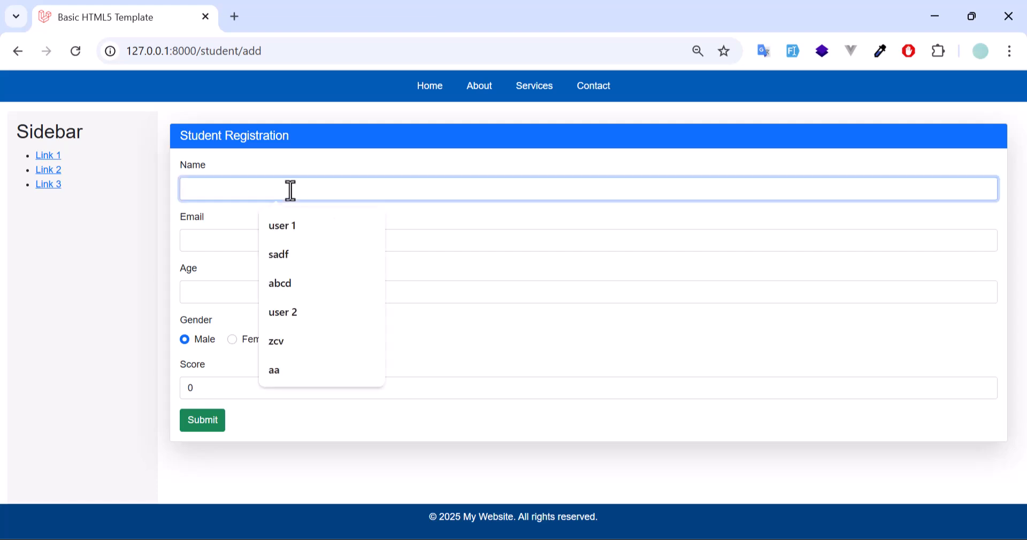
{"action": "type", "text": "t"}
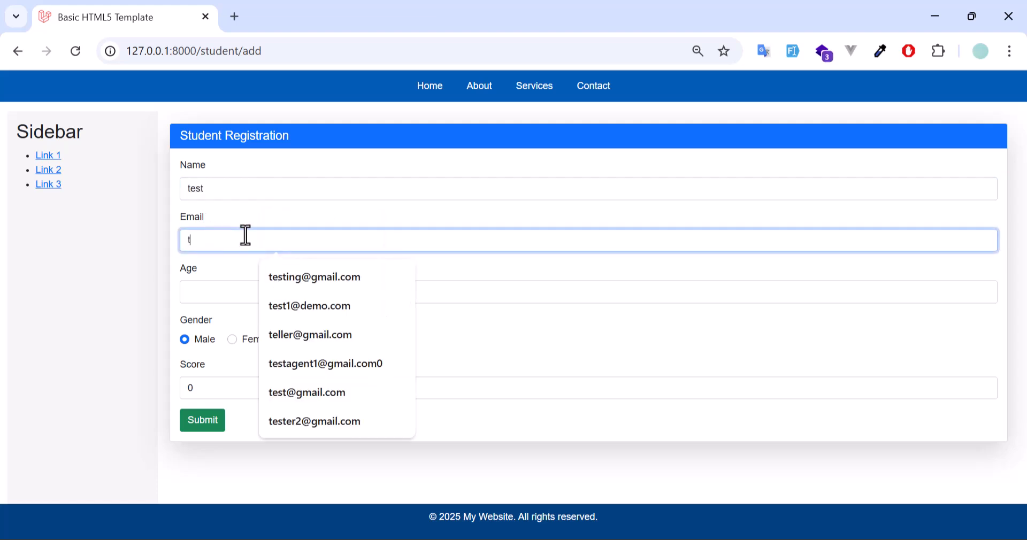
{"action": "type", "text": "est@gmail"}
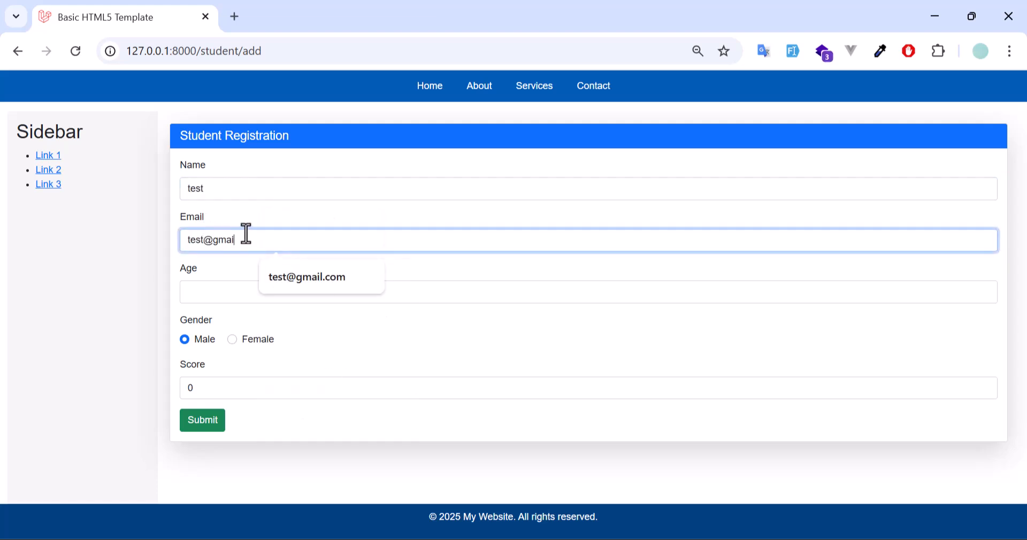
{"action": "type", "text": "20"}
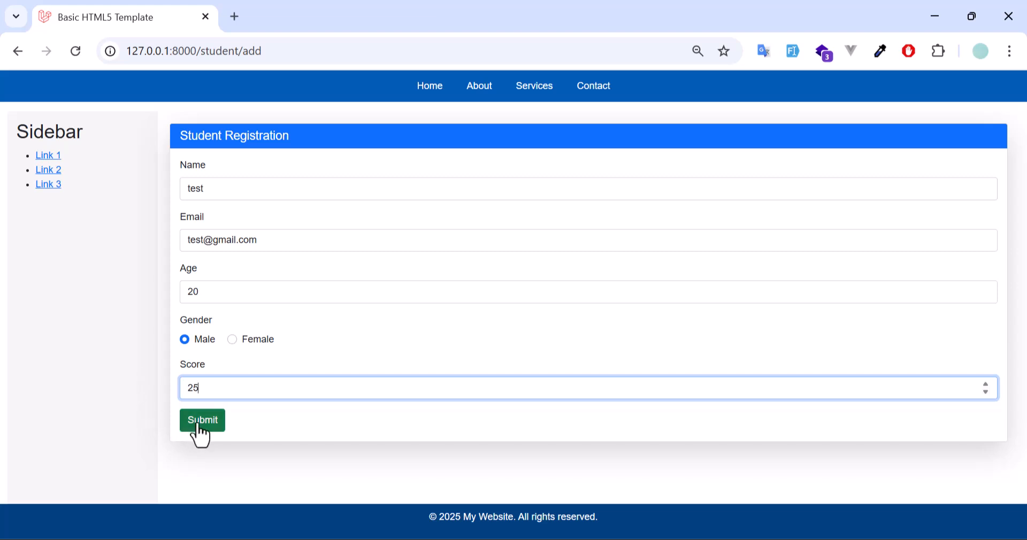
{"action": "left_click", "coordinate": [202, 420]}
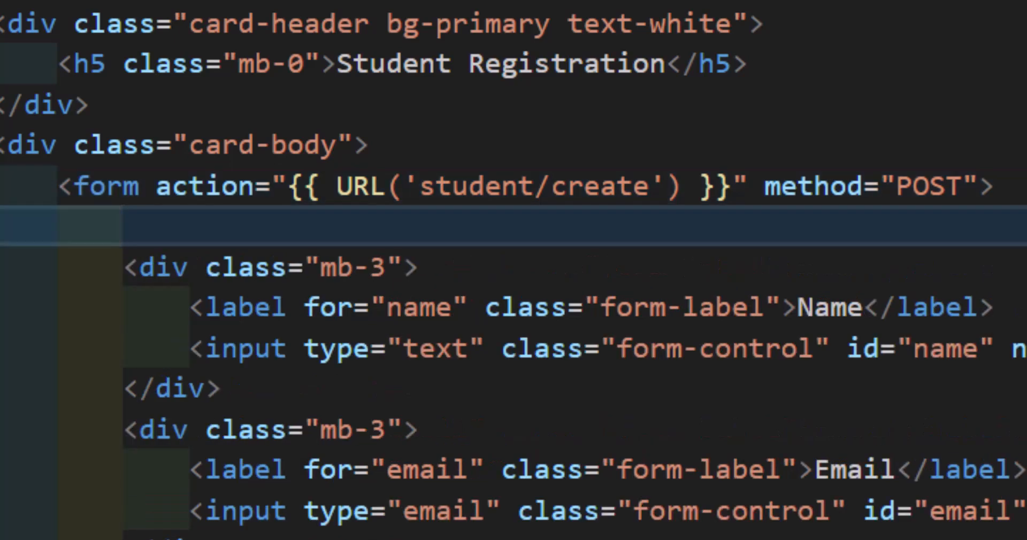
{"action": "type", "text": "@csr"}
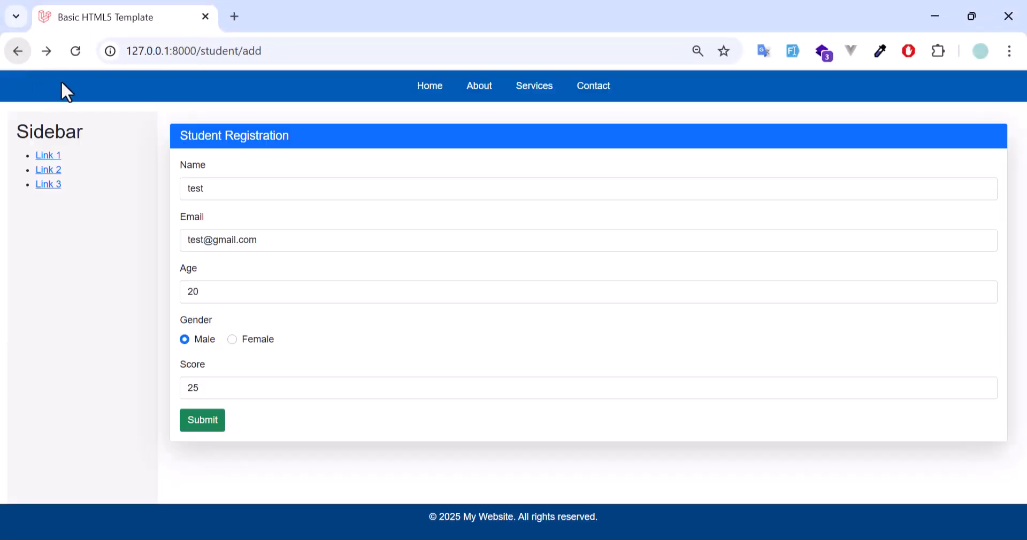
{"action": "left_click", "coordinate": [588, 188]}
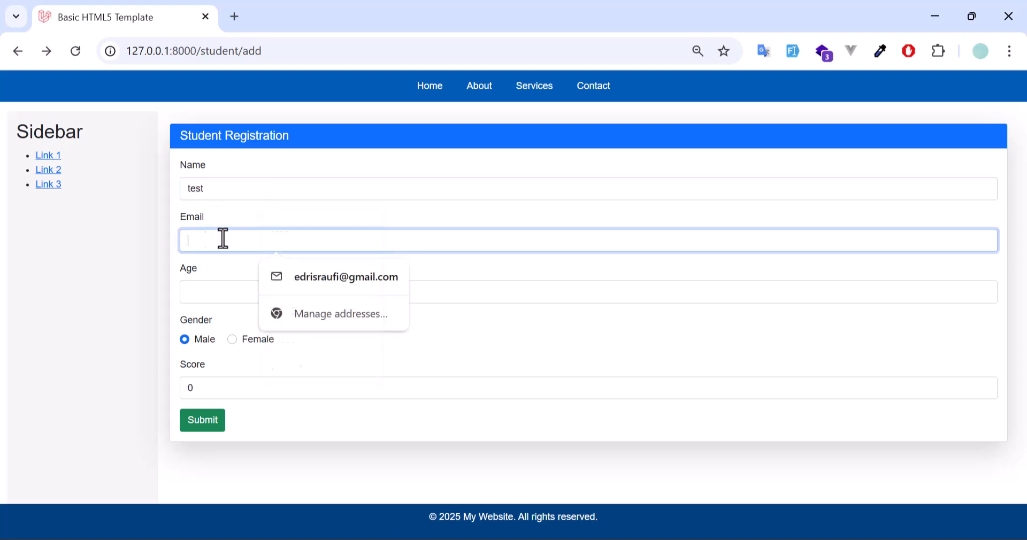
{"action": "type", "text": "test@gma"}
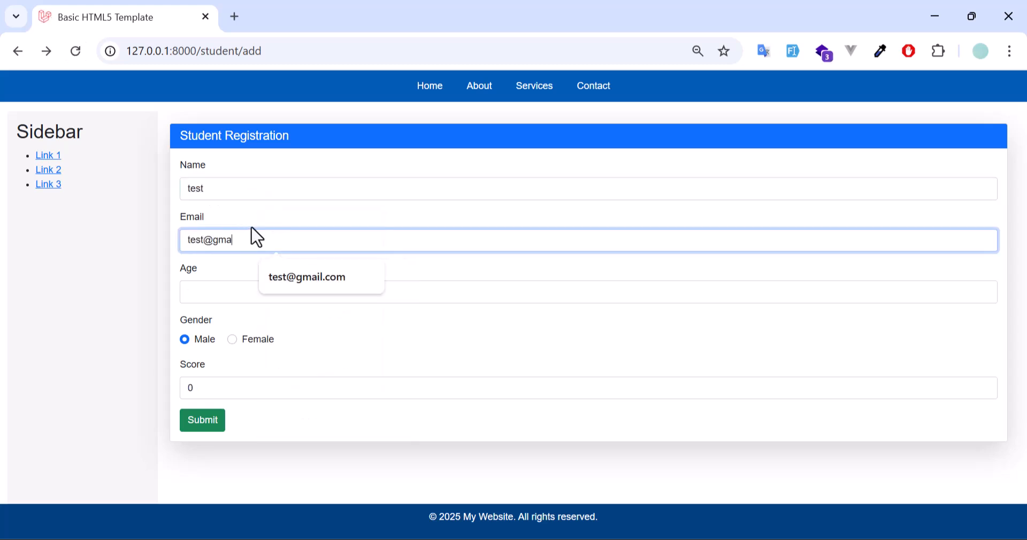
{"action": "type", "text": "20"}
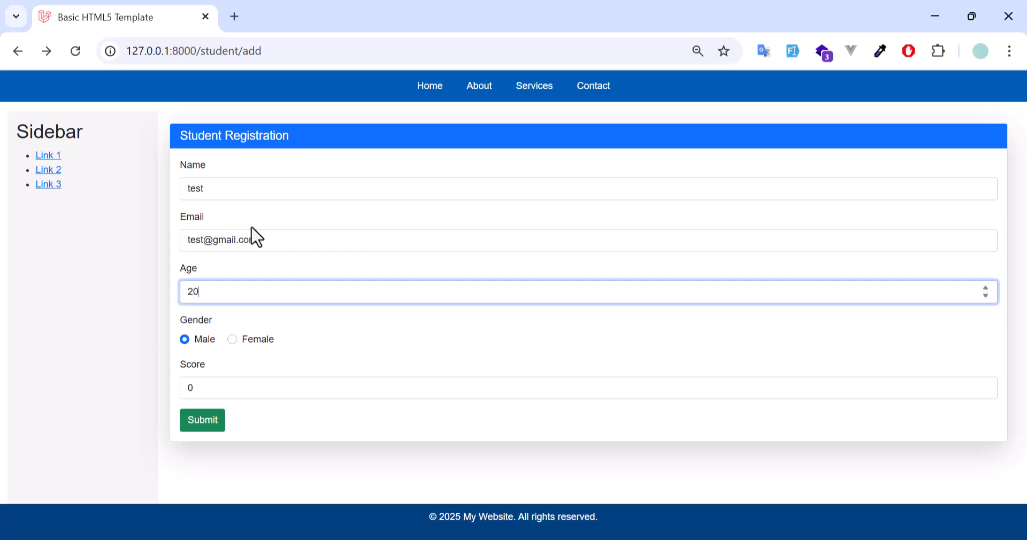
{"action": "type", "text": "2"}
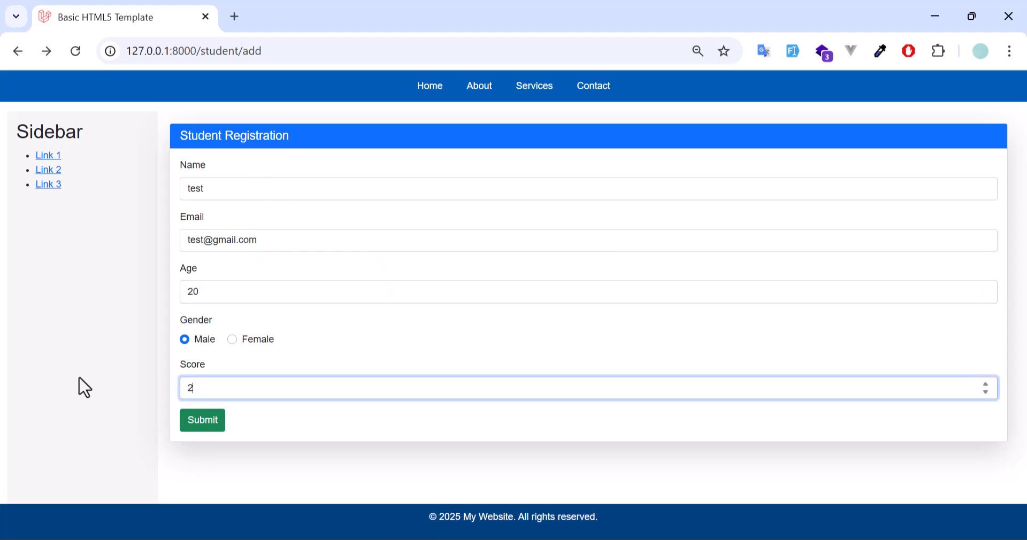
{"action": "type", "text": "5"}
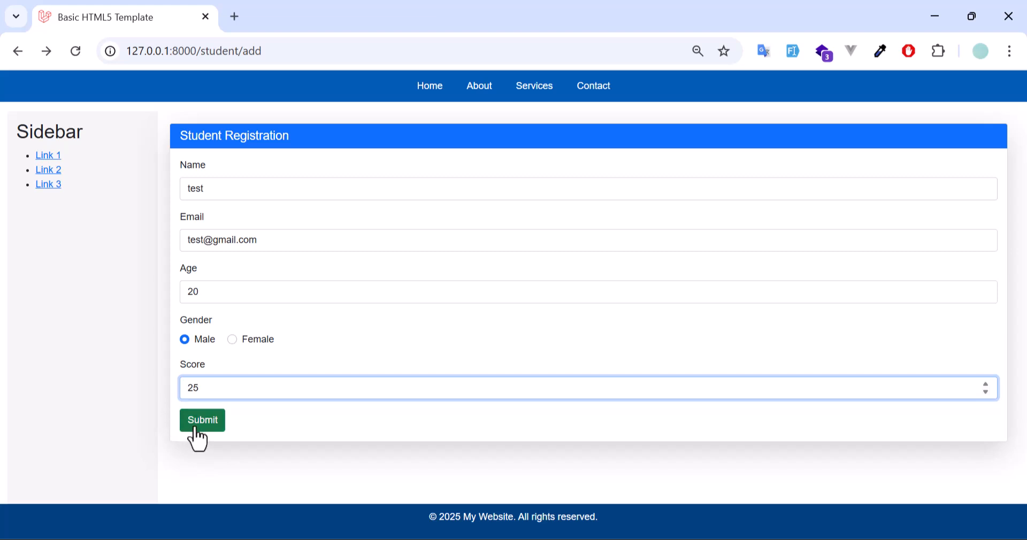
{"action": "left_click", "coordinate": [202, 420]}
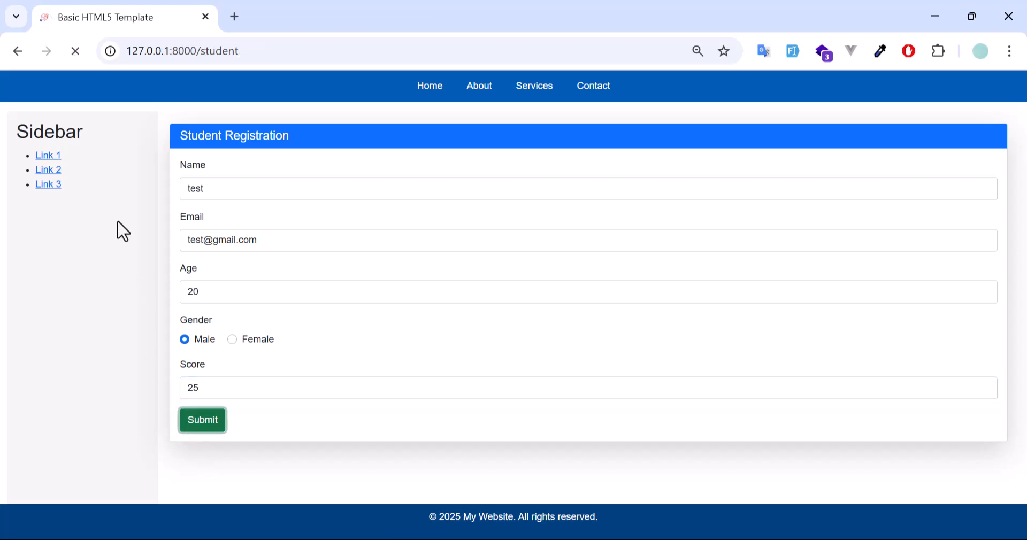
{"action": "left_click", "coordinate": [202, 420]}
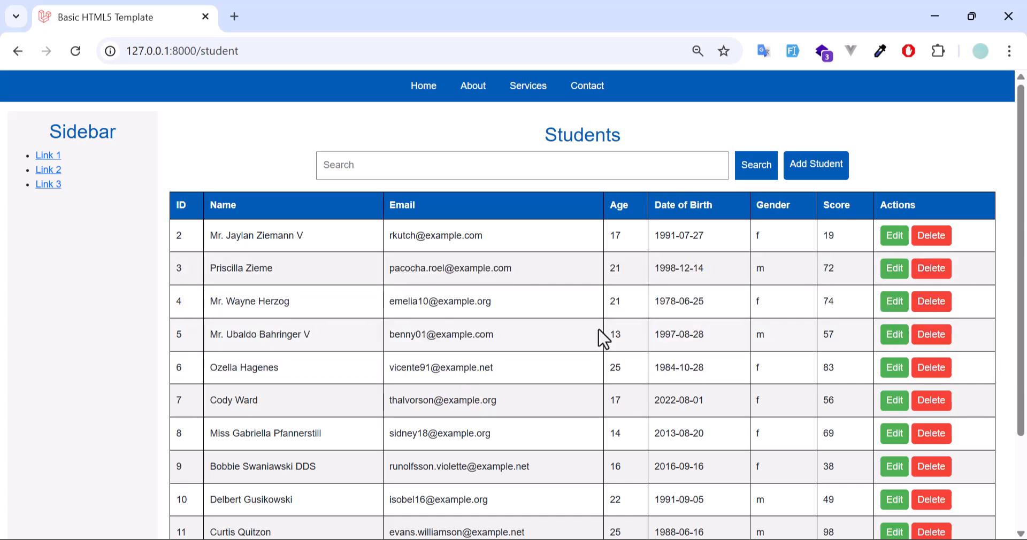
Go to page 1010 of the student list to see the new test record.
{"action": "left_click", "coordinate": [922, 462]}
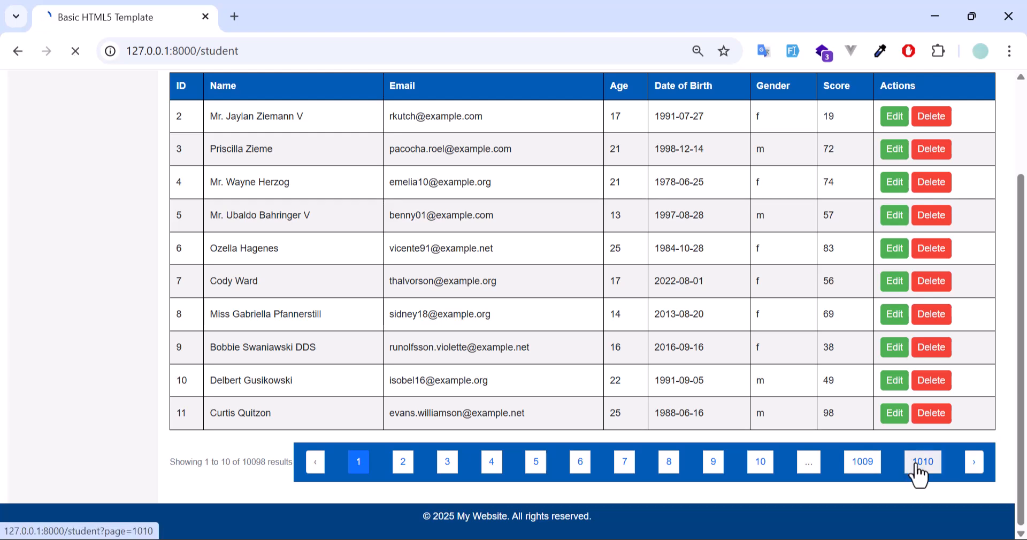
{"action": "left_click", "coordinate": [921, 462]}
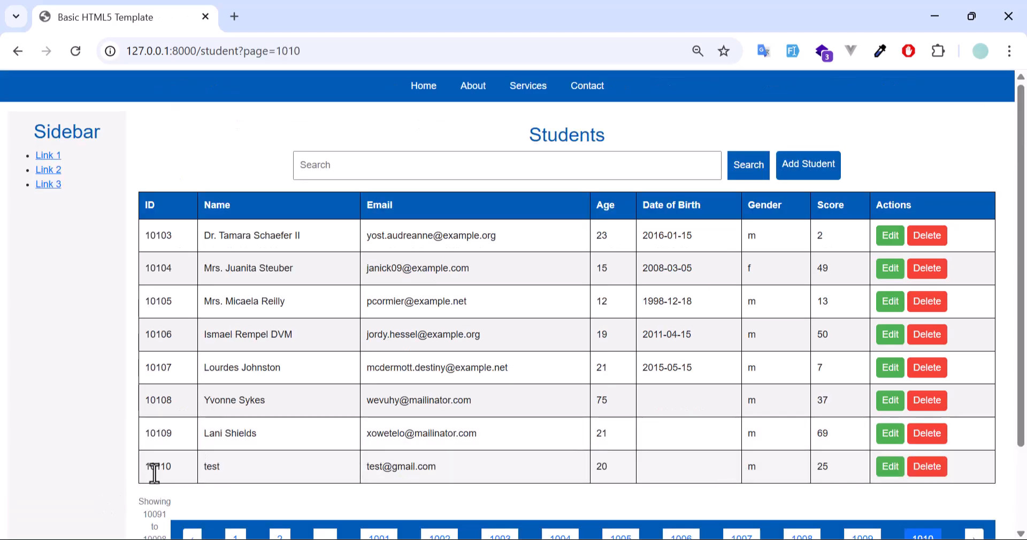